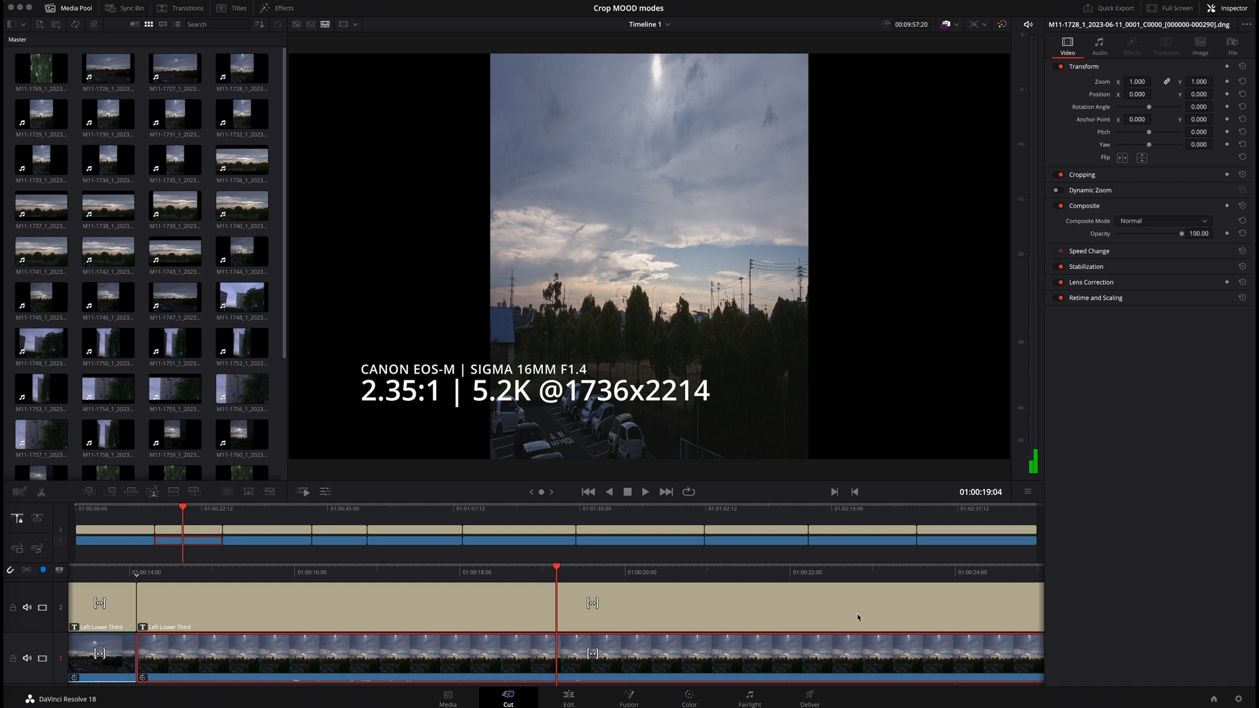
mouse_move(805, 388)
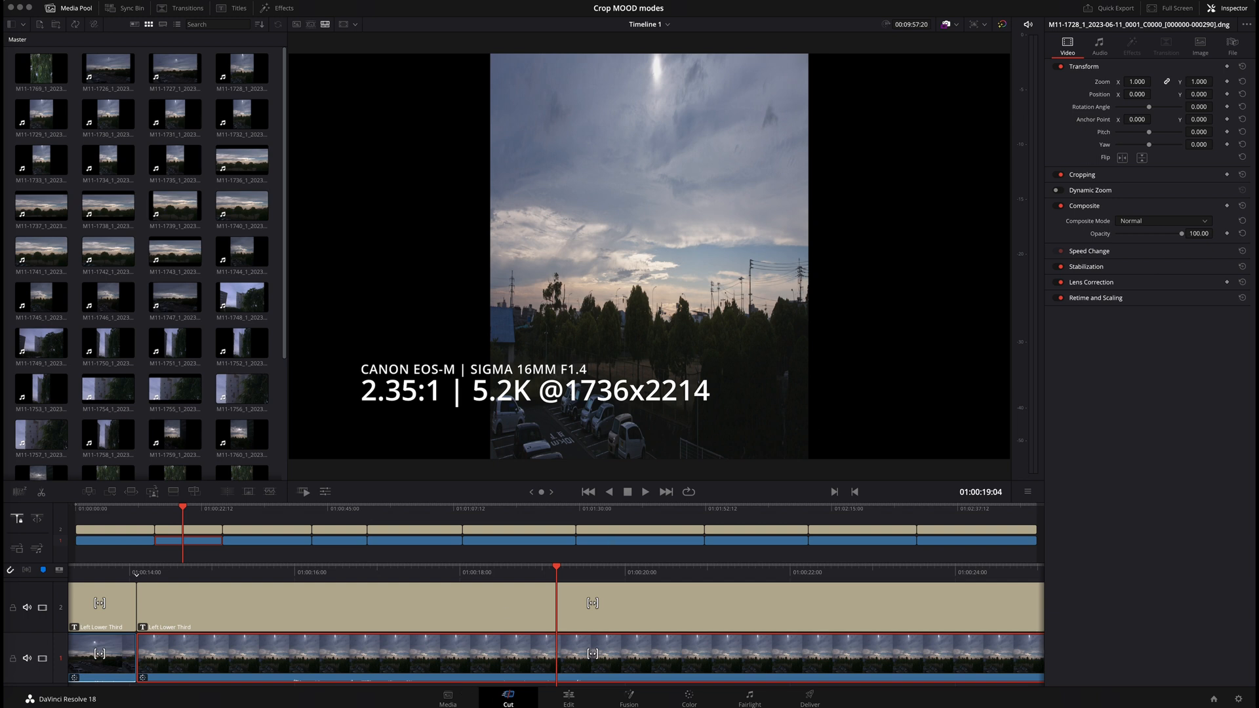
Look at the clip in the editing and colour grading workspaces, then return to the cut workspace.
left_click(568, 694)
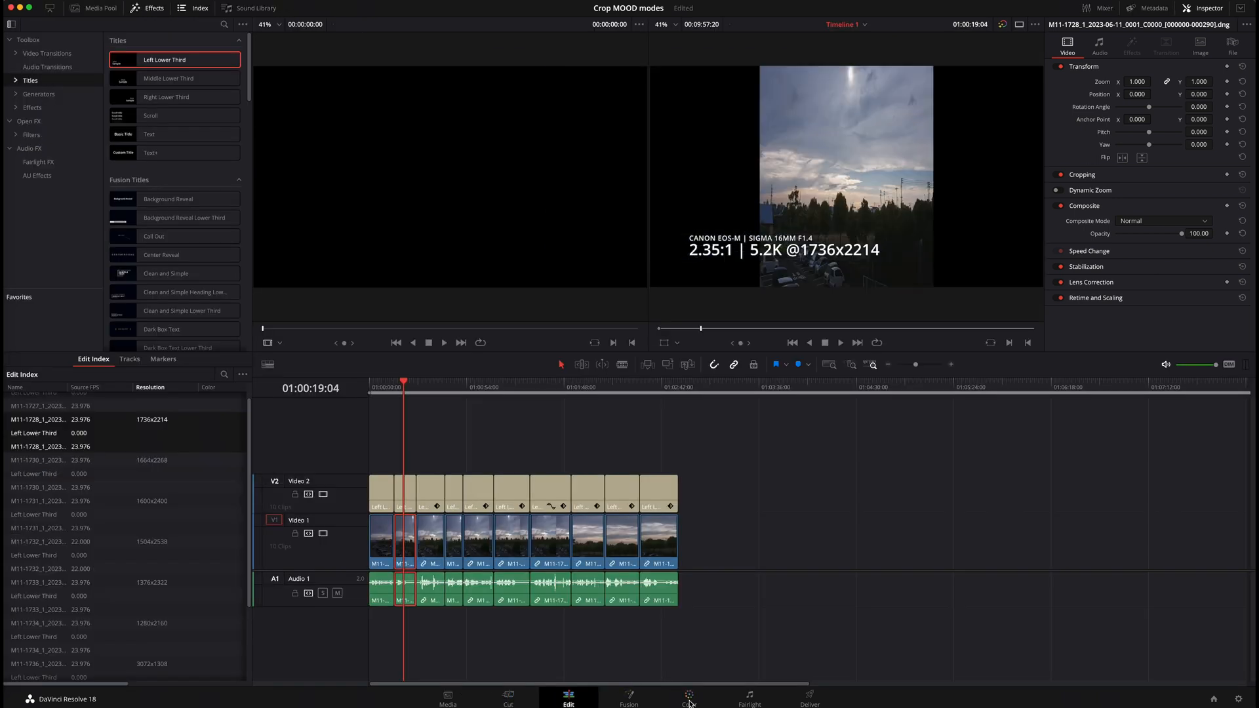
left_click(689, 695)
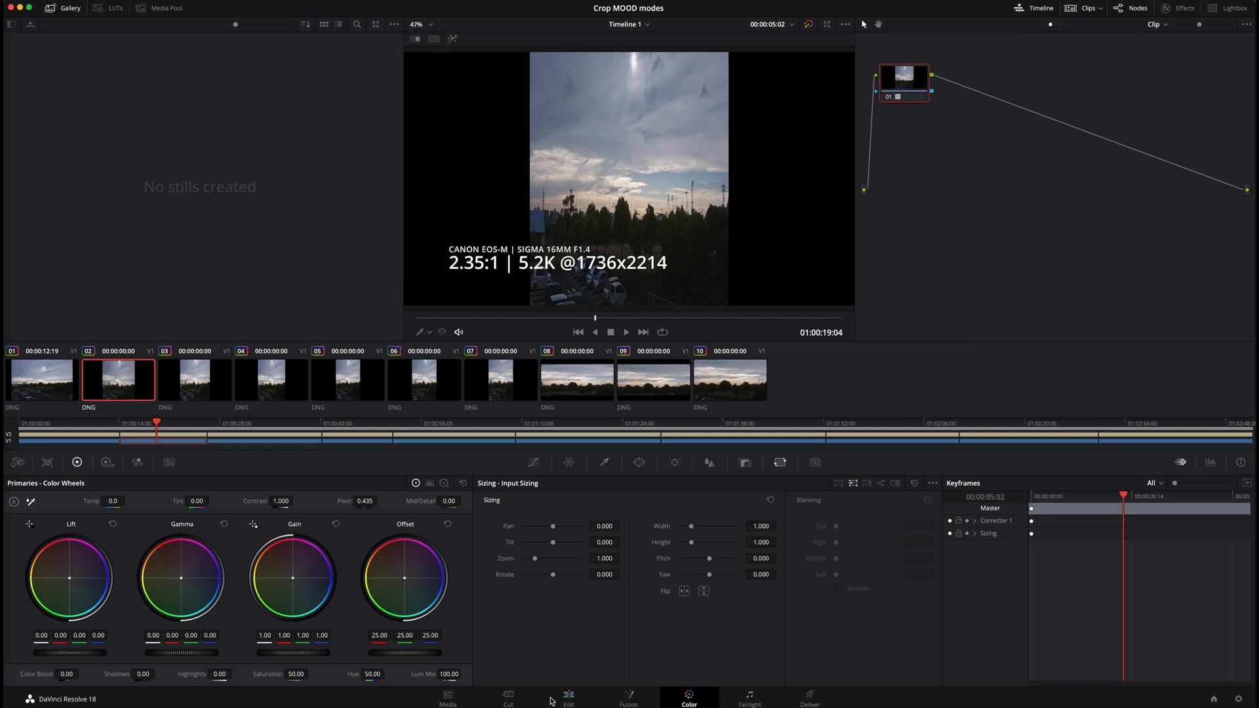
left_click(507, 695)
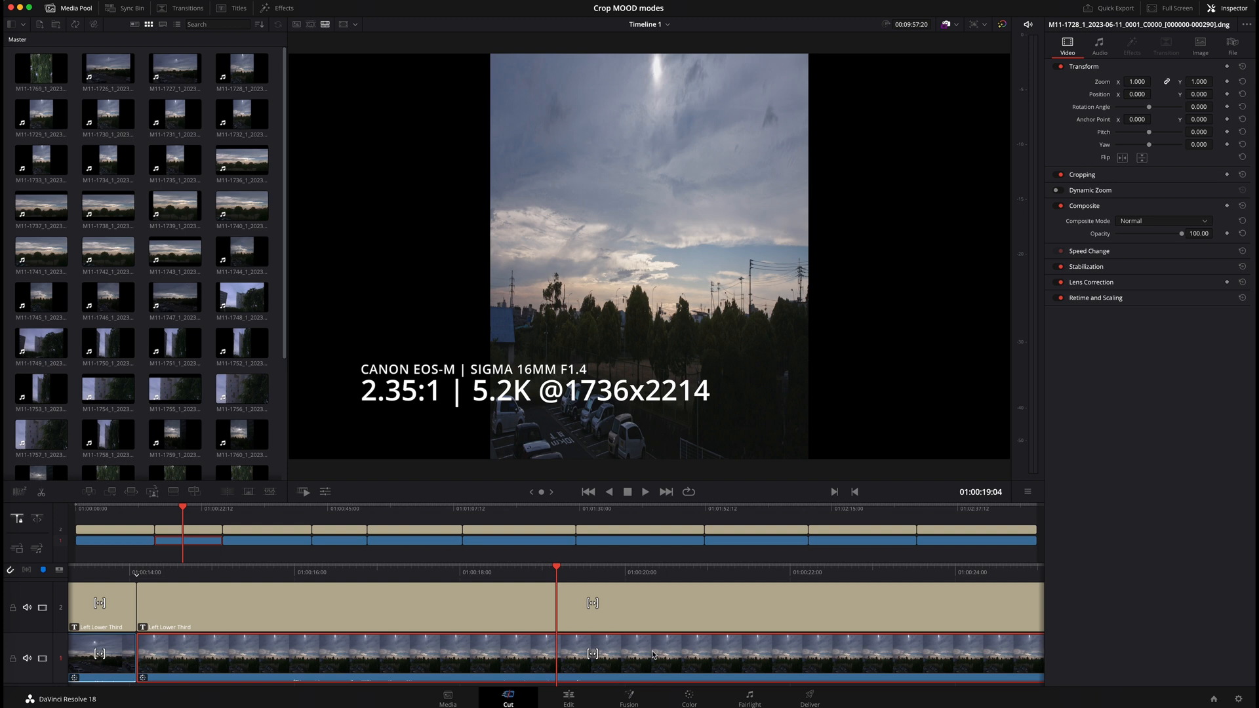
mouse_move(710, 603)
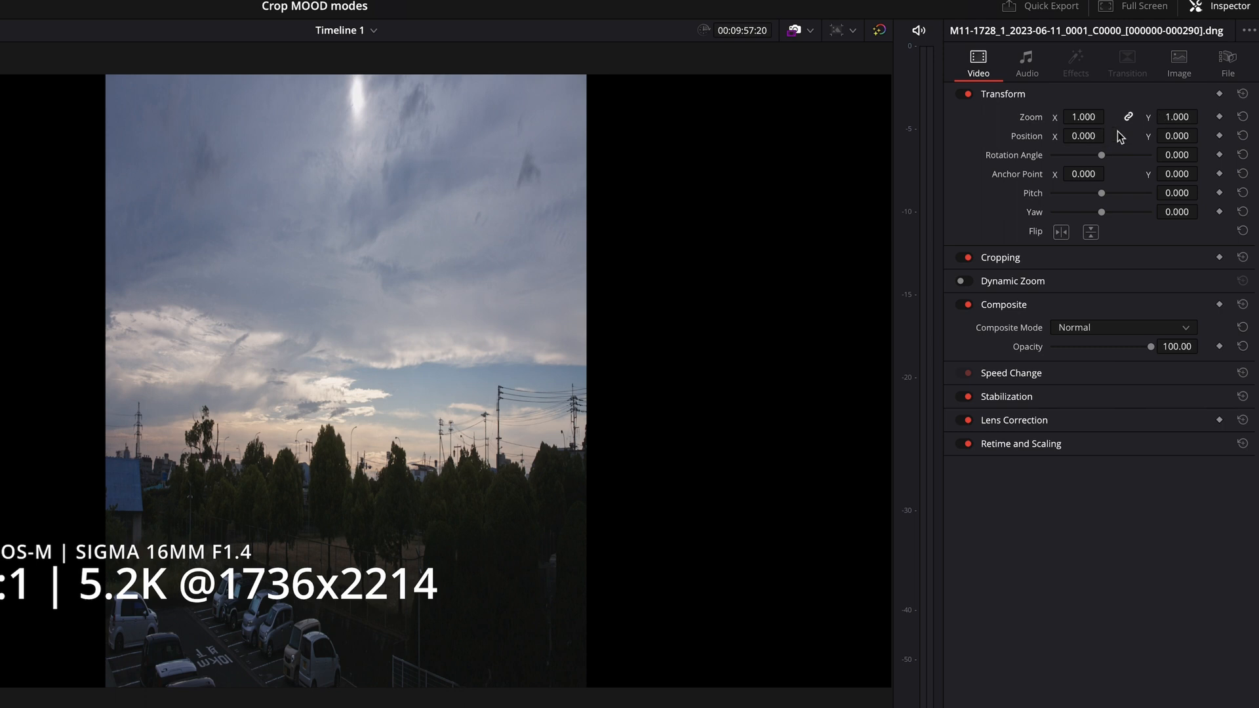
mouse_move(1127, 122)
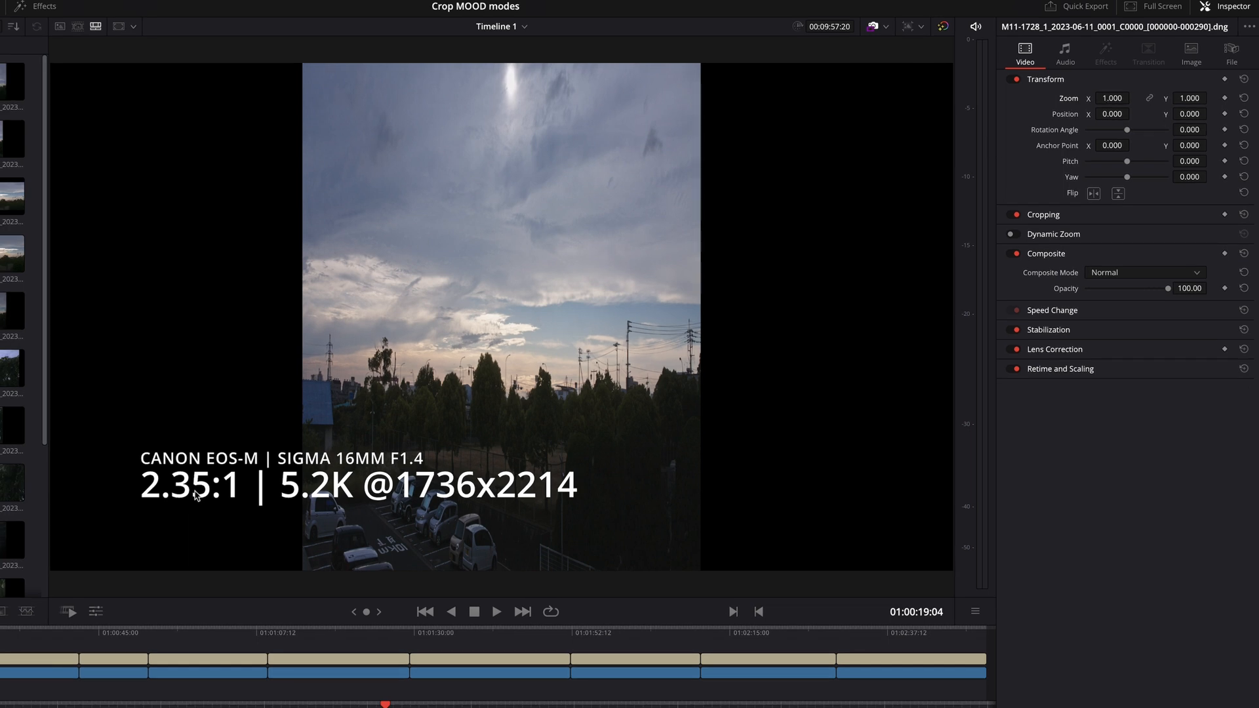
mouse_move(409, 404)
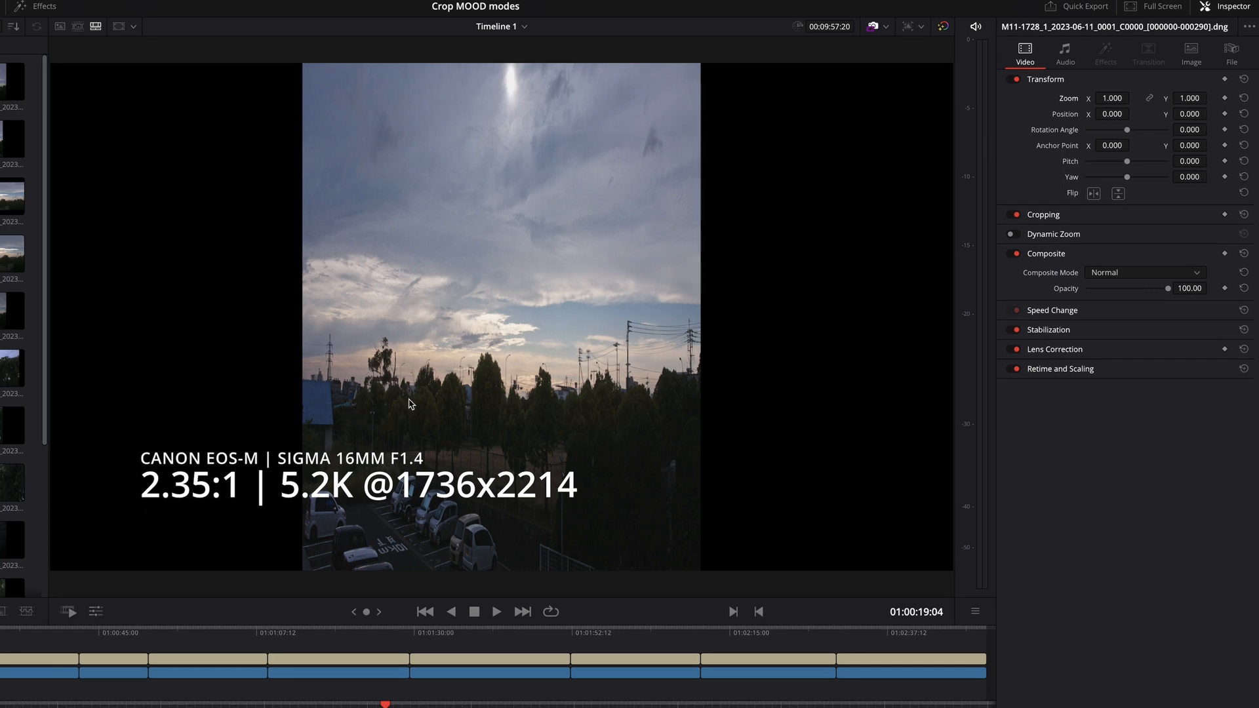
Set the clip's zoom to 2.270 horizontally and 0.756 vertically to fill the widescreen frame.
left_click(1111, 98)
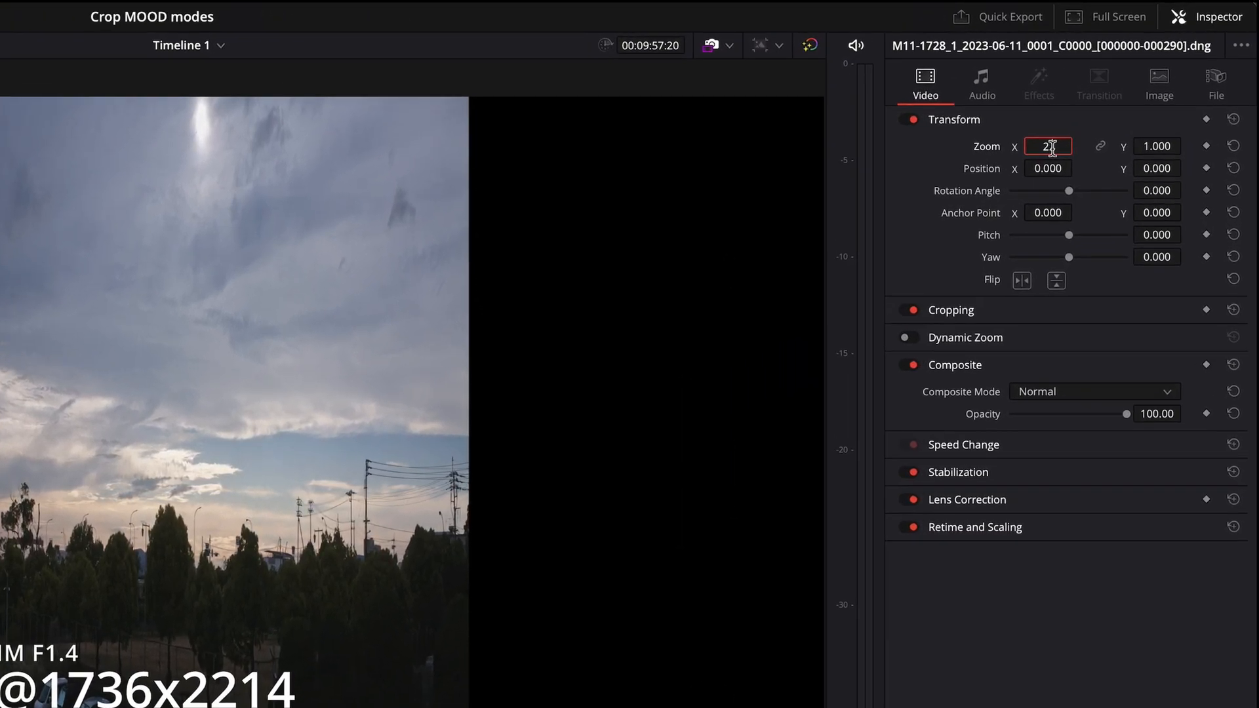
type("2.270")
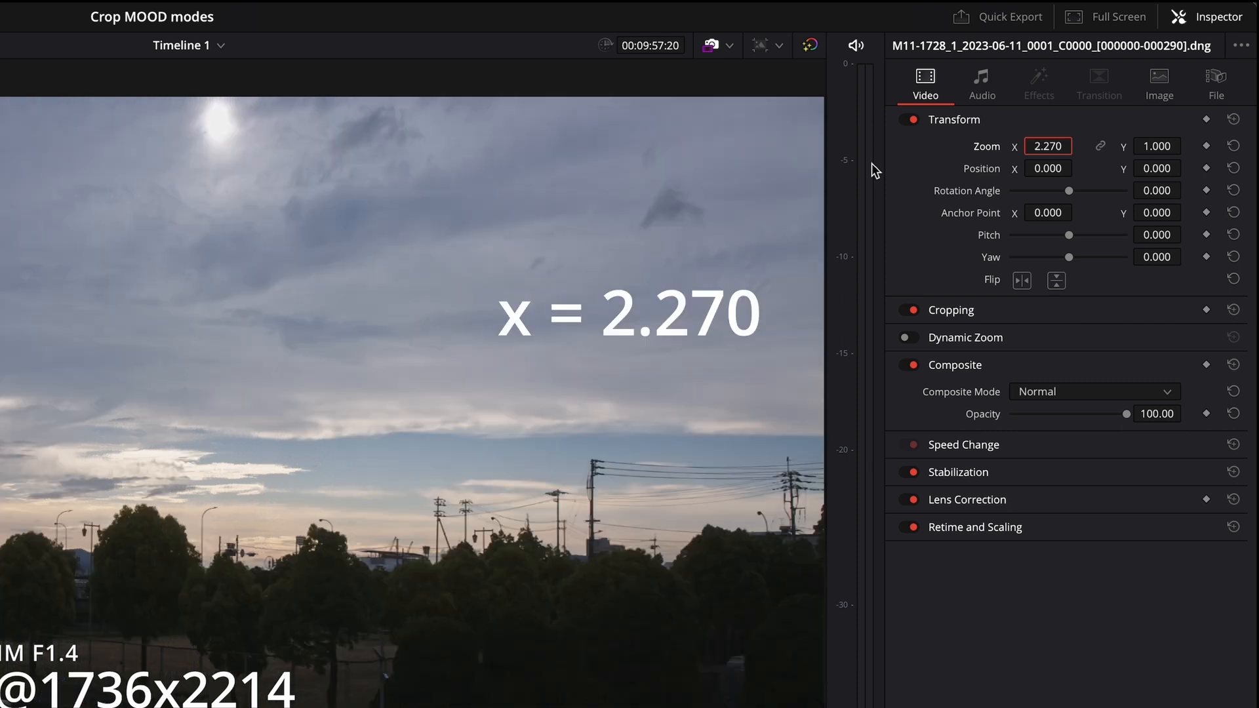
left_click(1157, 146)
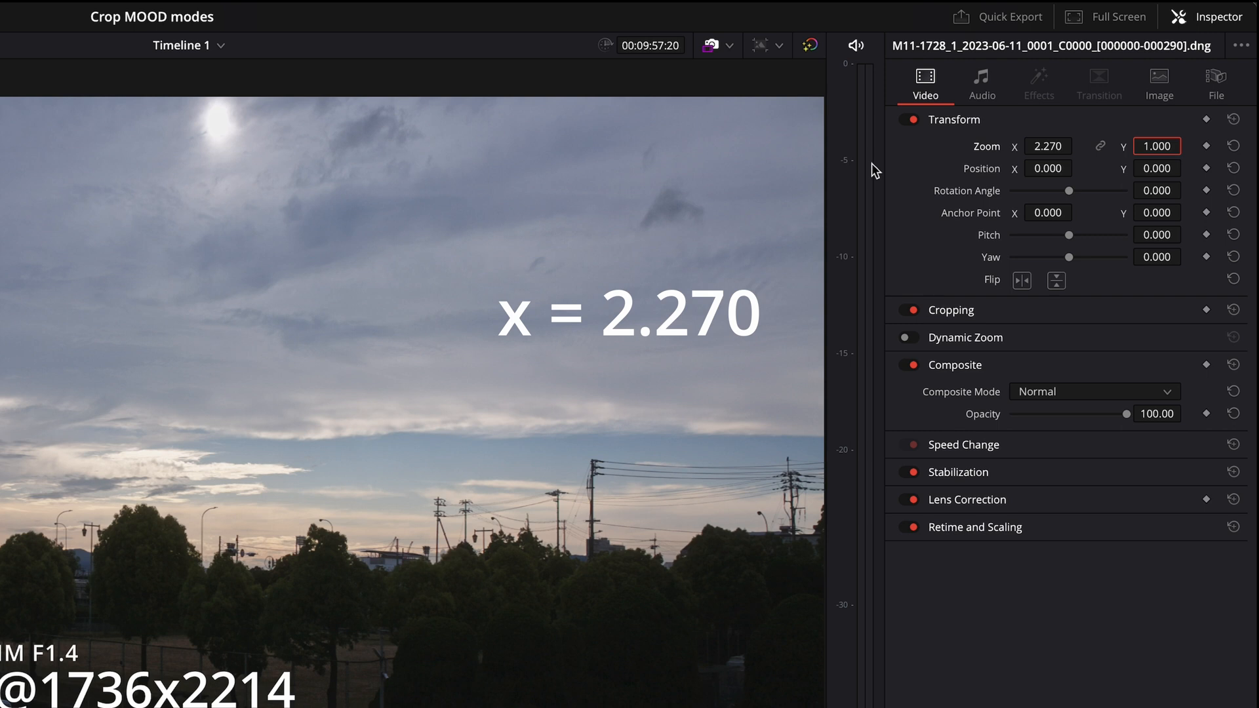
type("0.756")
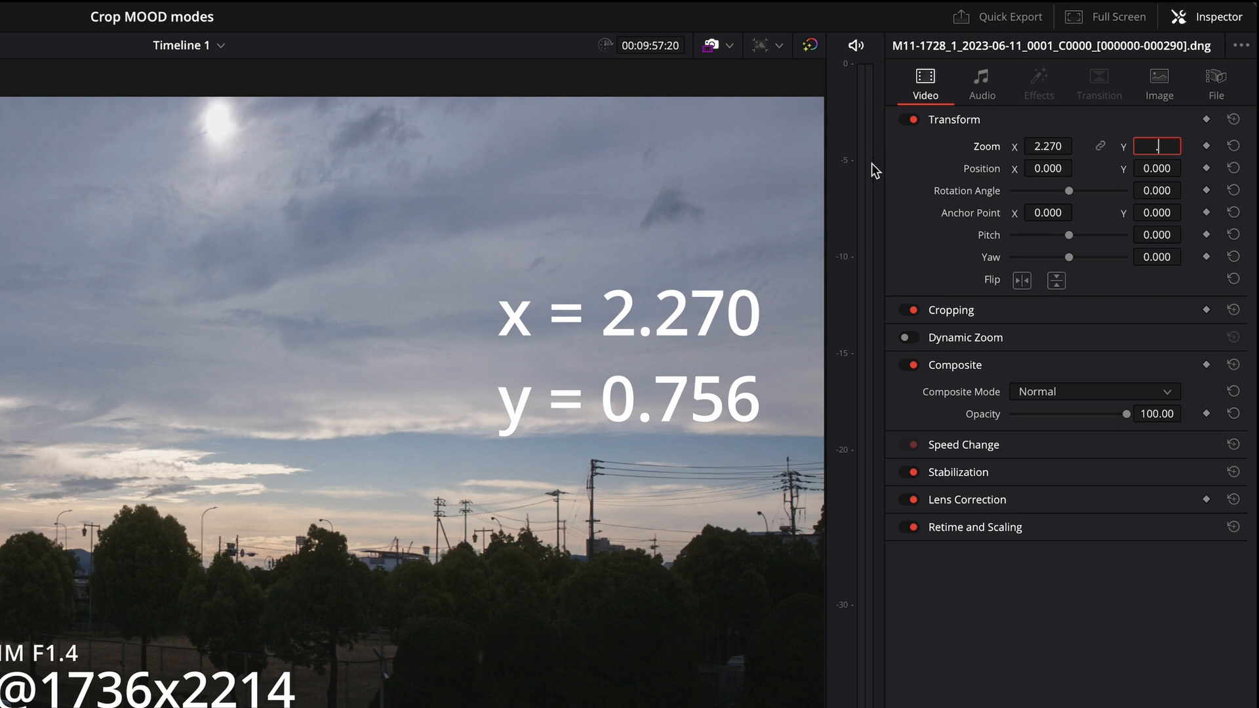
type(".756")
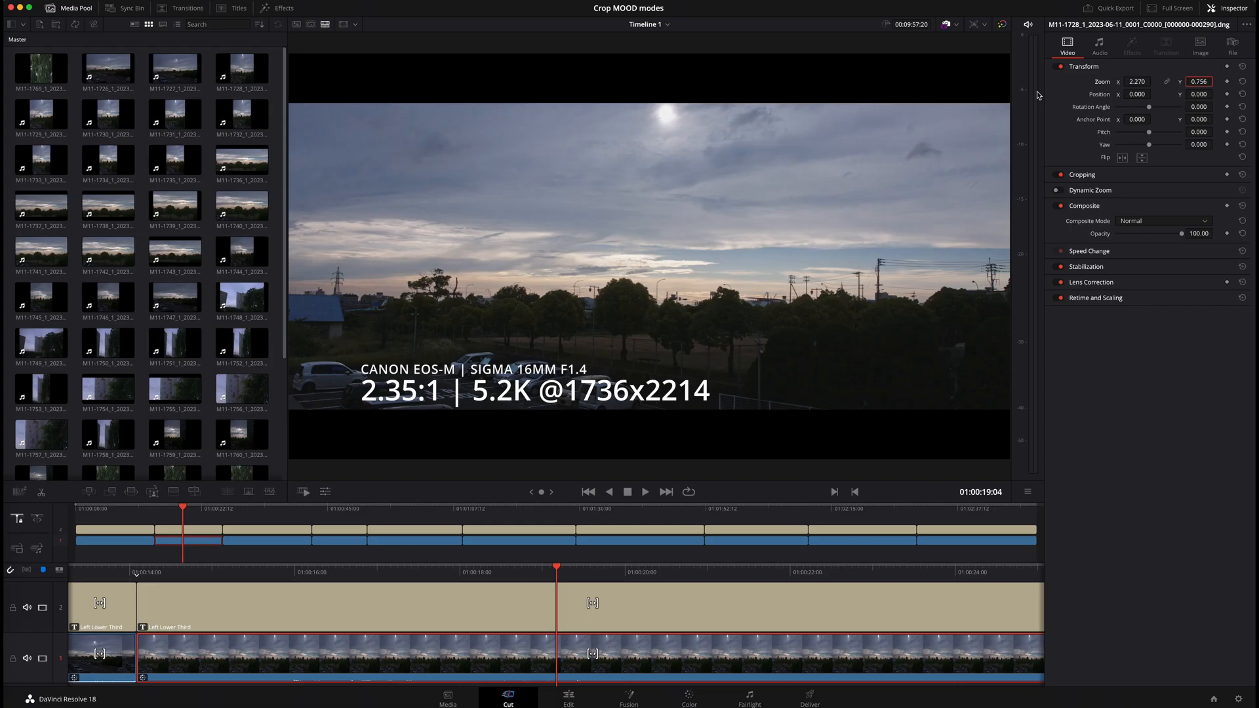
mouse_move(578, 335)
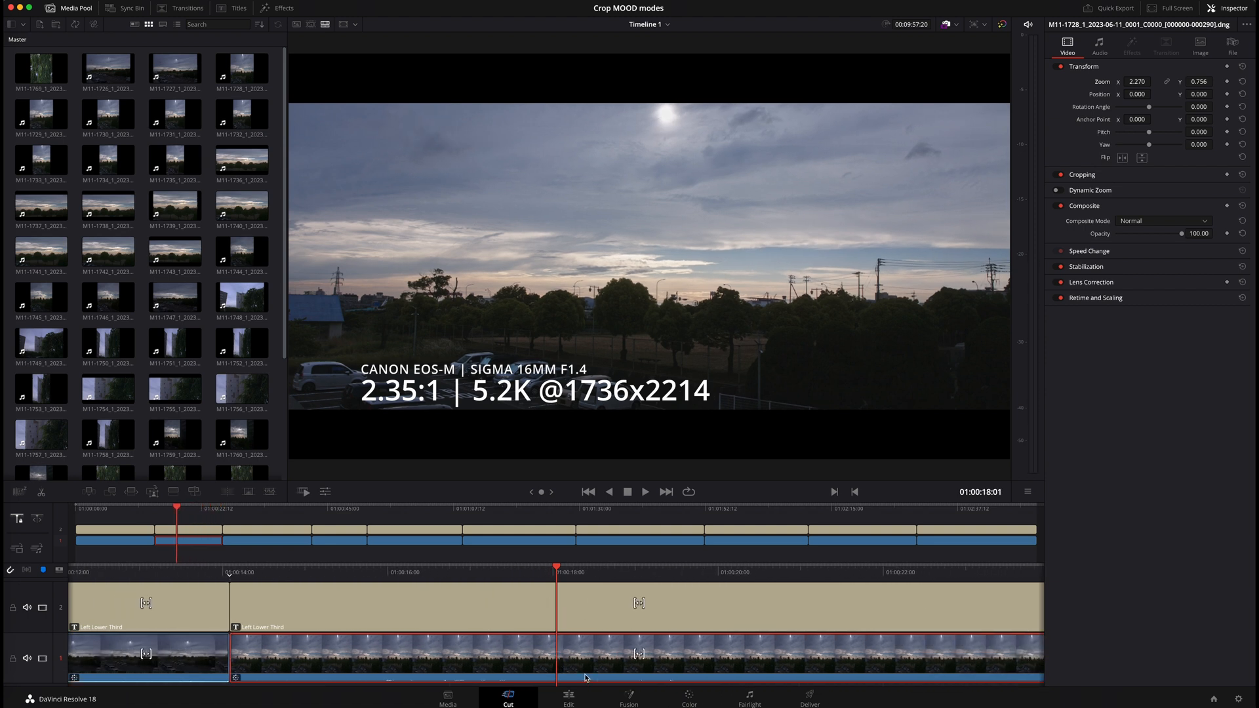
left_click(568, 697)
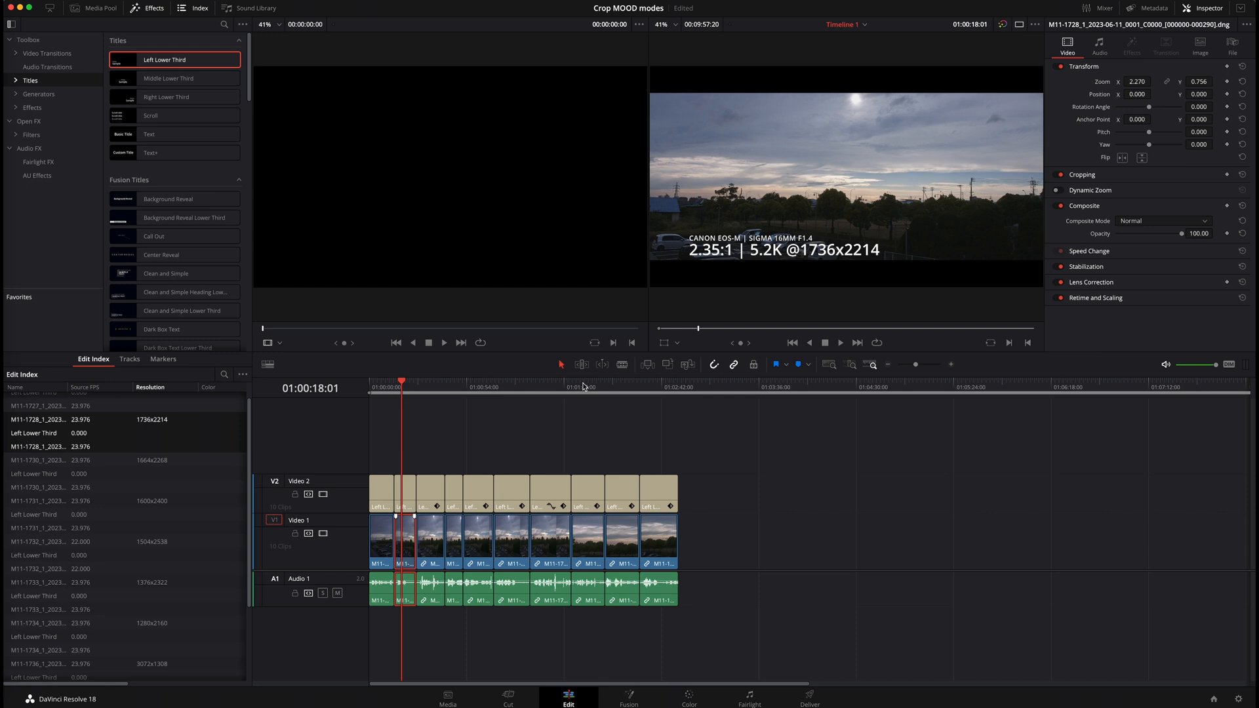
Place a copy of the unsqueezed clip at the end of the timeline and select the squished clip there.
left_click(430, 540)
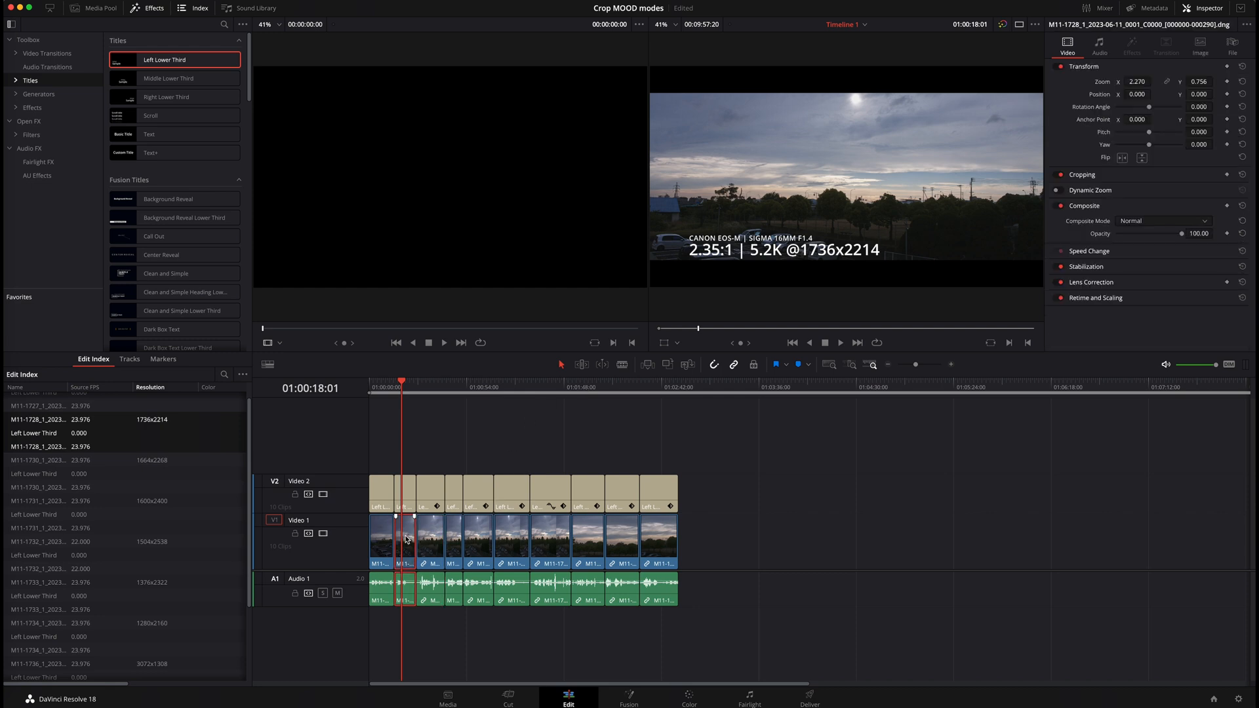
left_click_drag(406, 539, 729, 542)
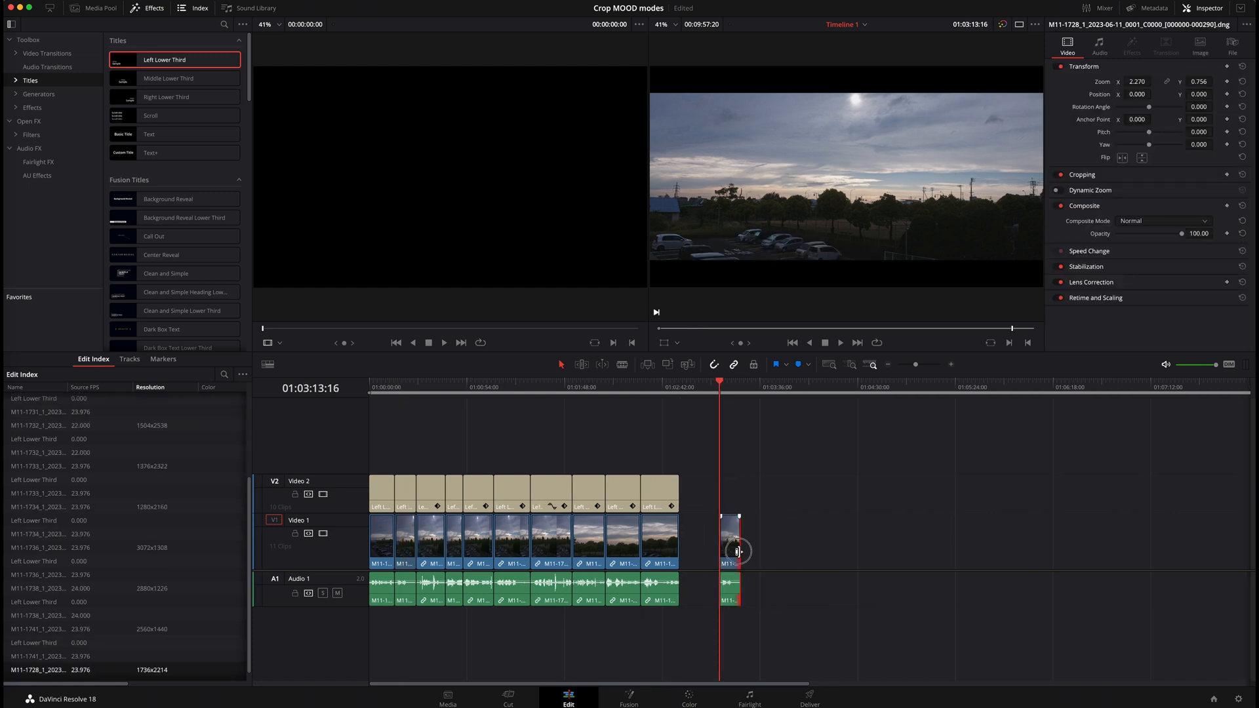
left_click(731, 538)
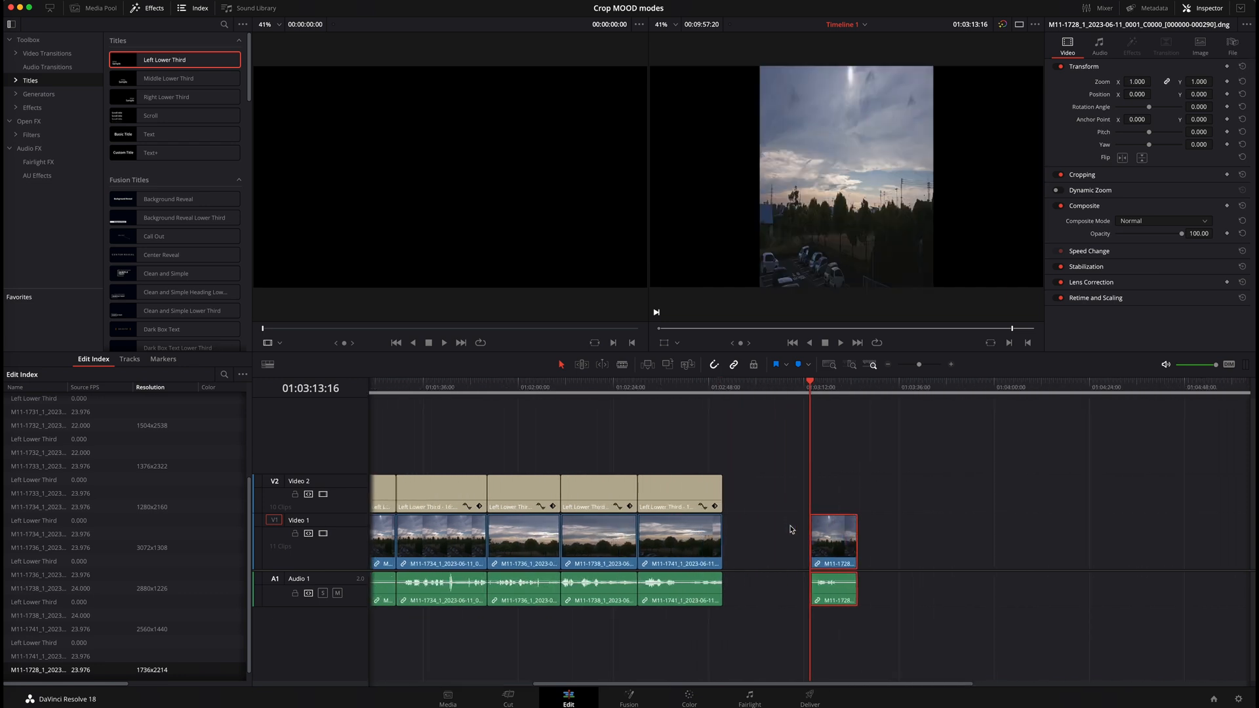
Paste the zoom and scale attributes onto the squished clip to make it widescreen.
right_click(834, 537)
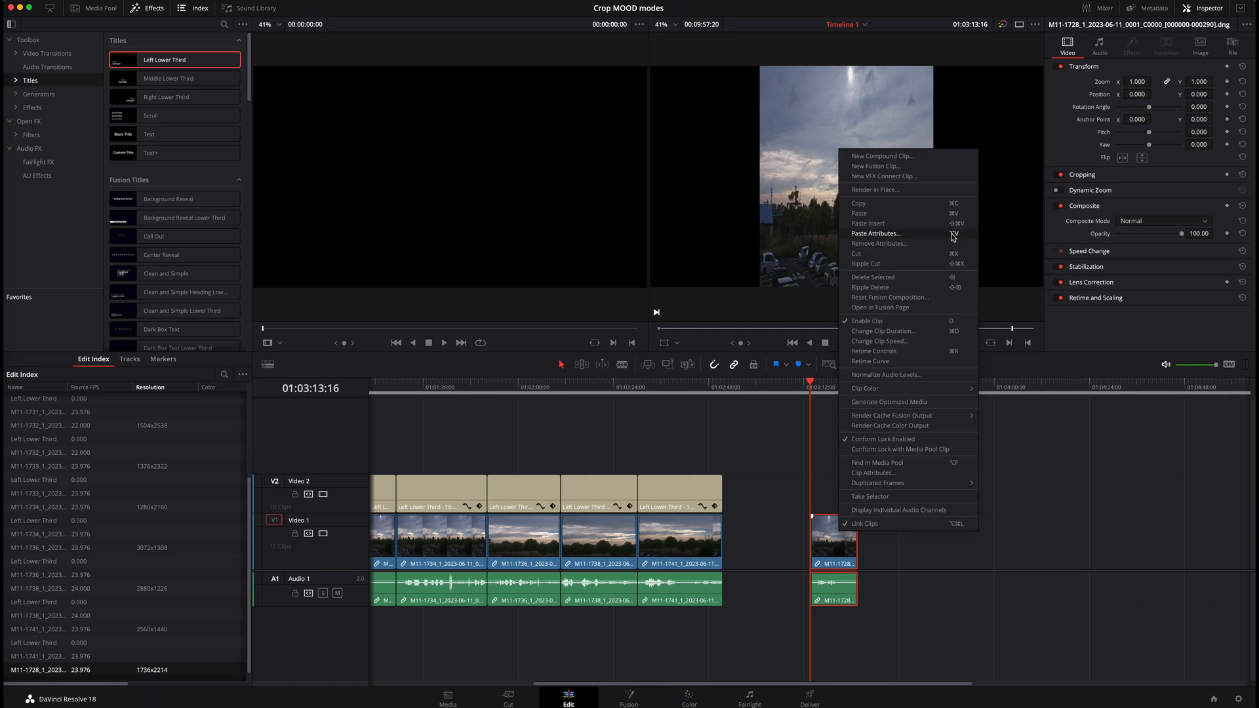
left_click(875, 234)
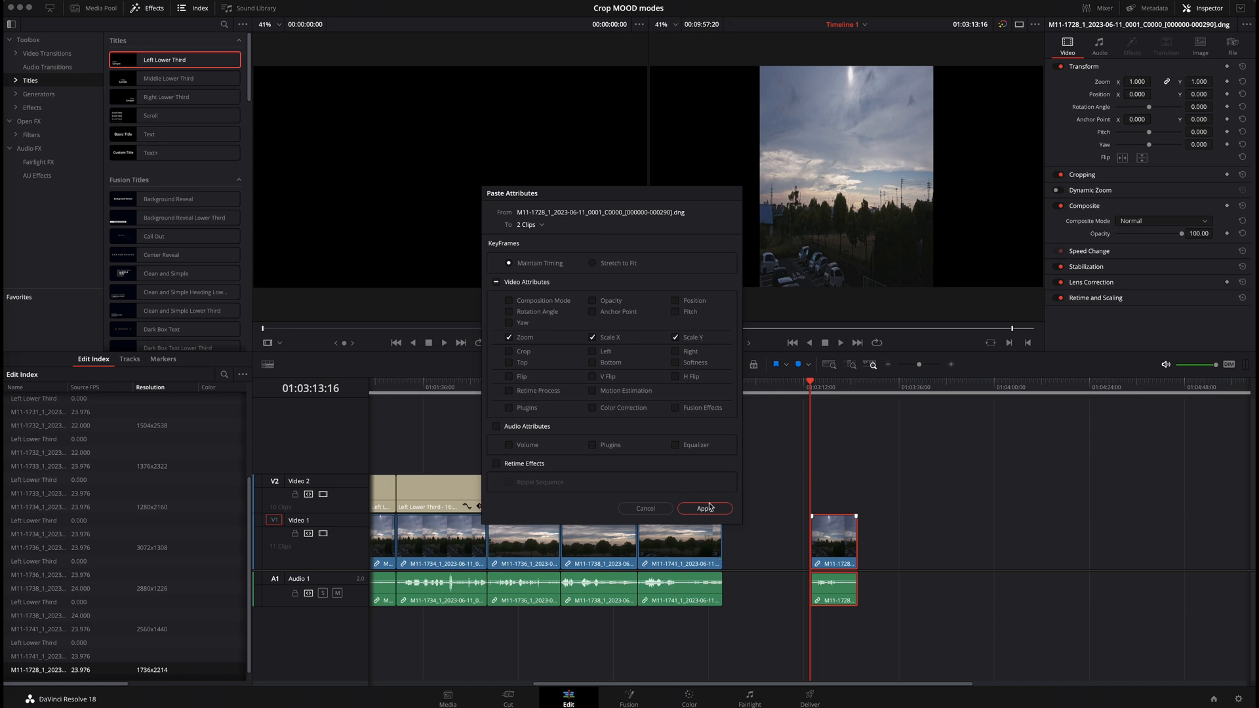
left_click(704, 508)
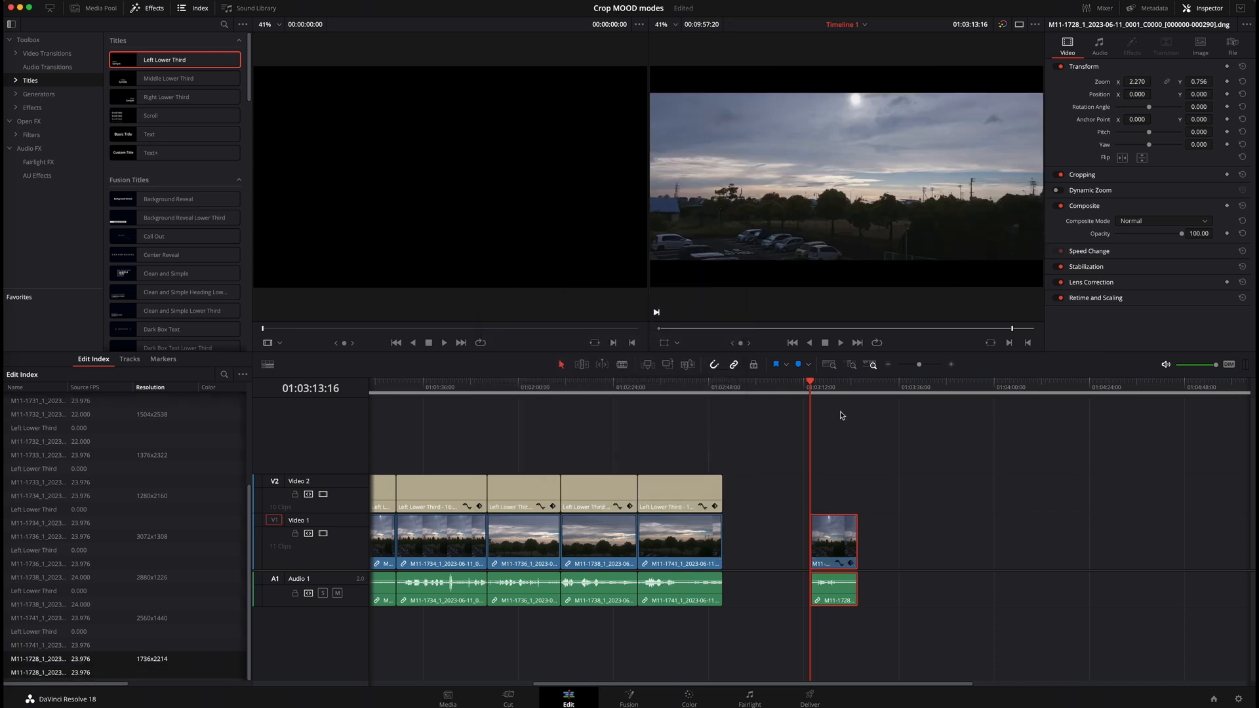
left_click(678, 541)
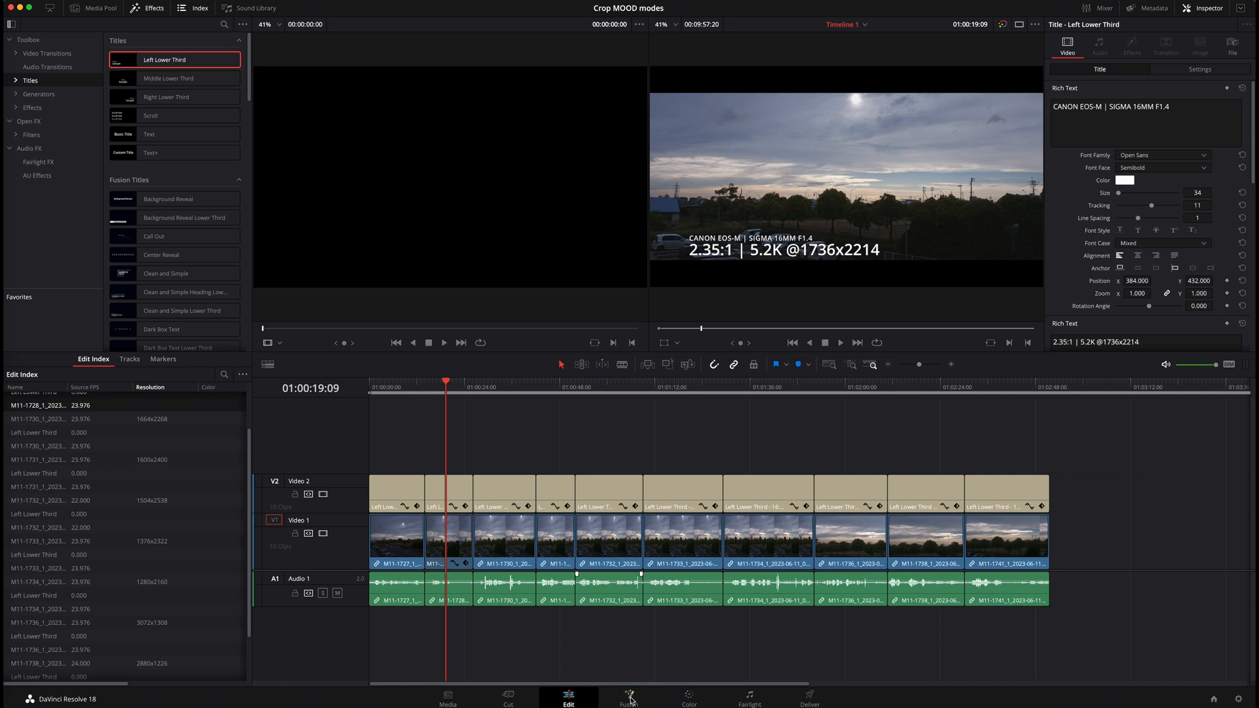
Select the squeezed clip and bring it into the colour grading workspace with default input sizing.
left_click(449, 537)
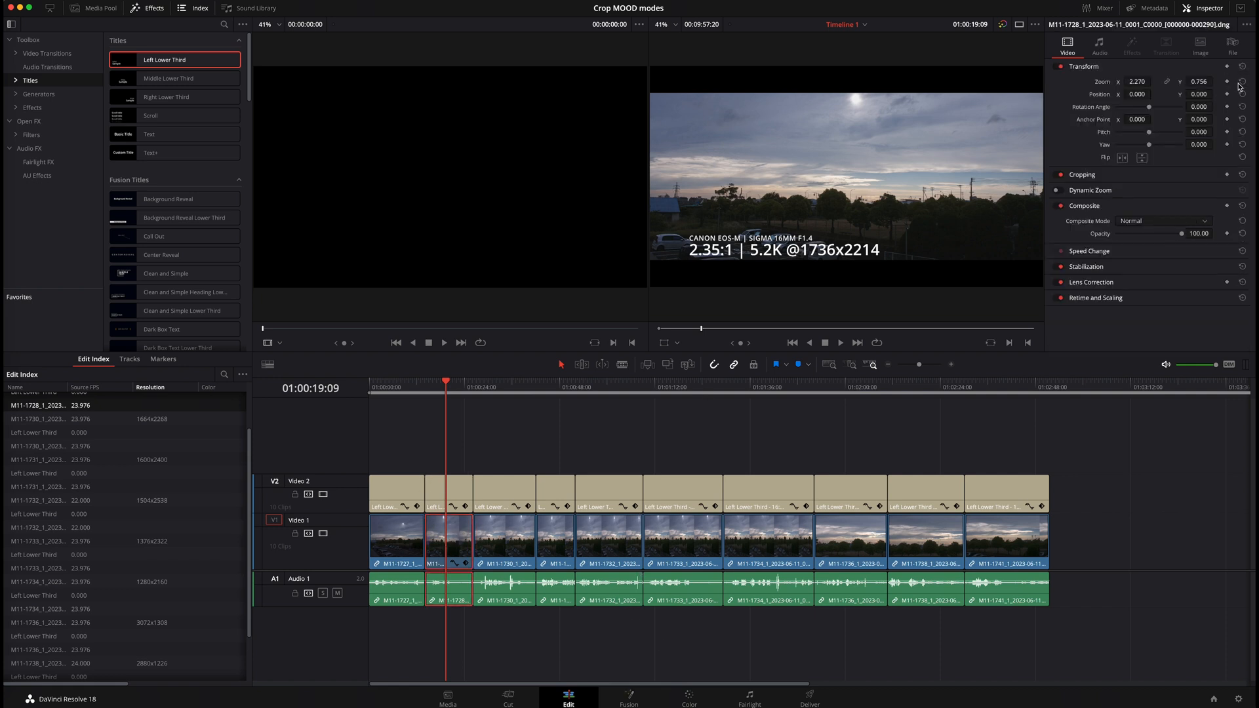
left_click(688, 692)
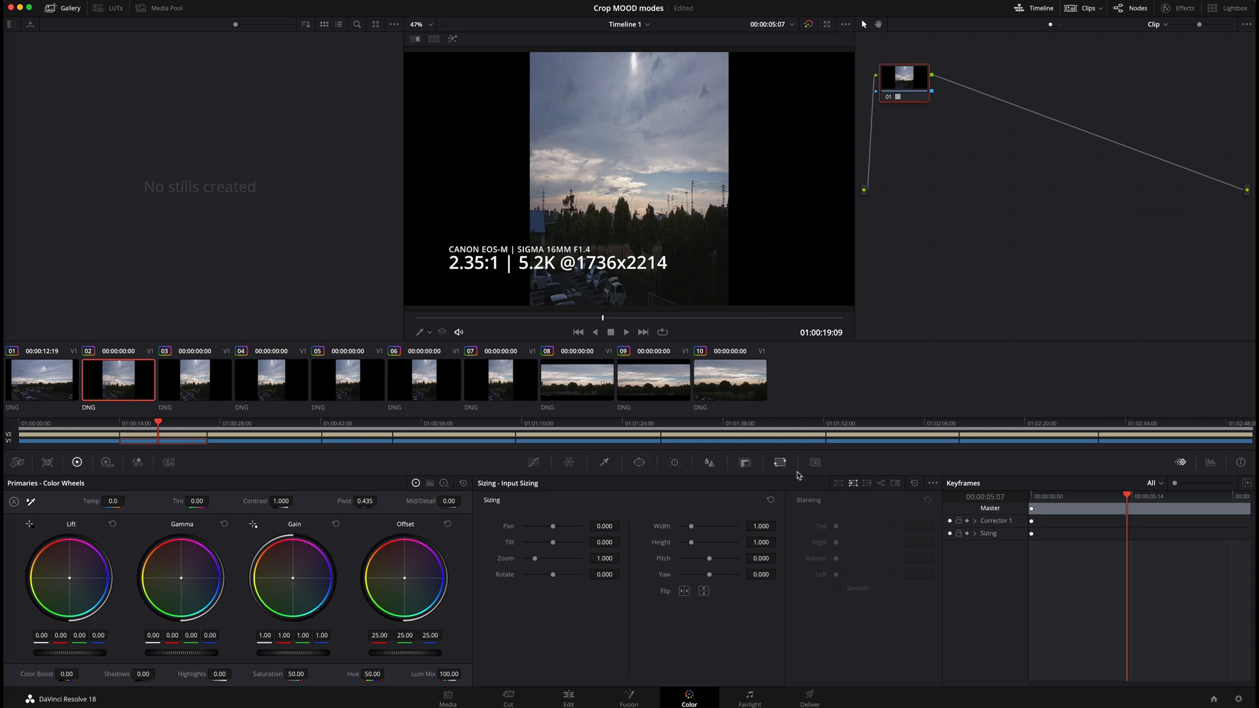
mouse_move(779, 466)
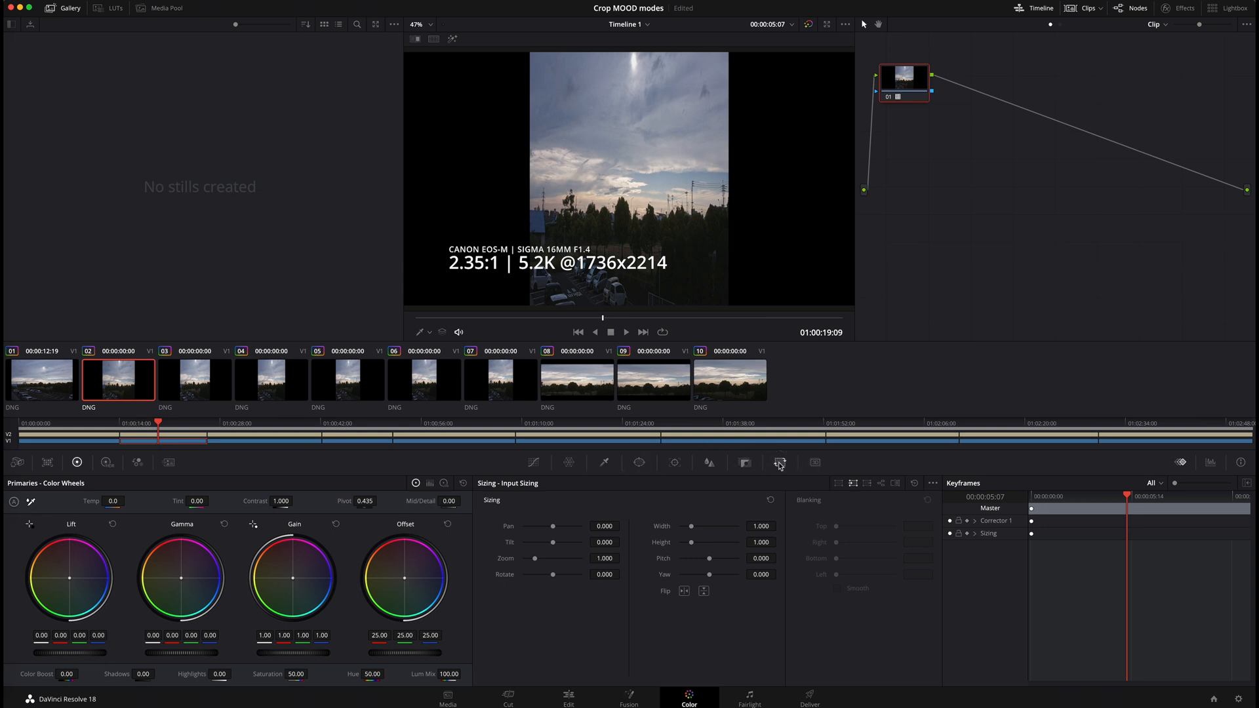
mouse_move(470, 500)
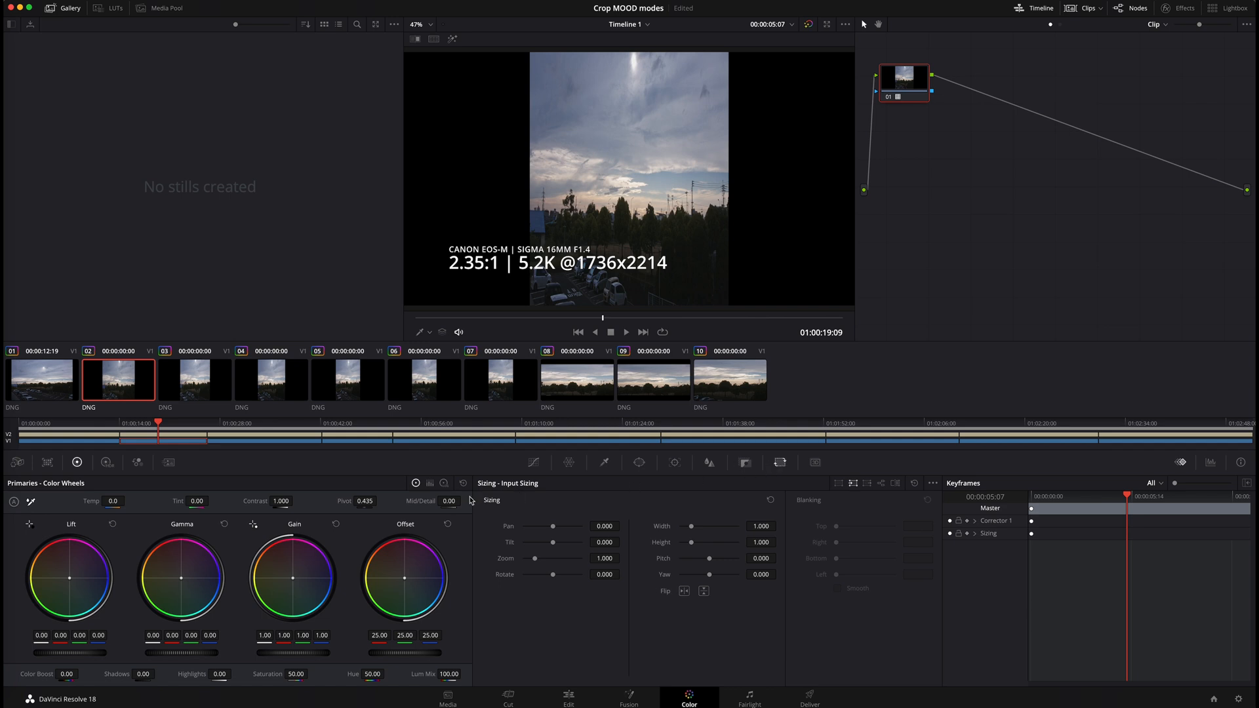
mouse_move(659, 540)
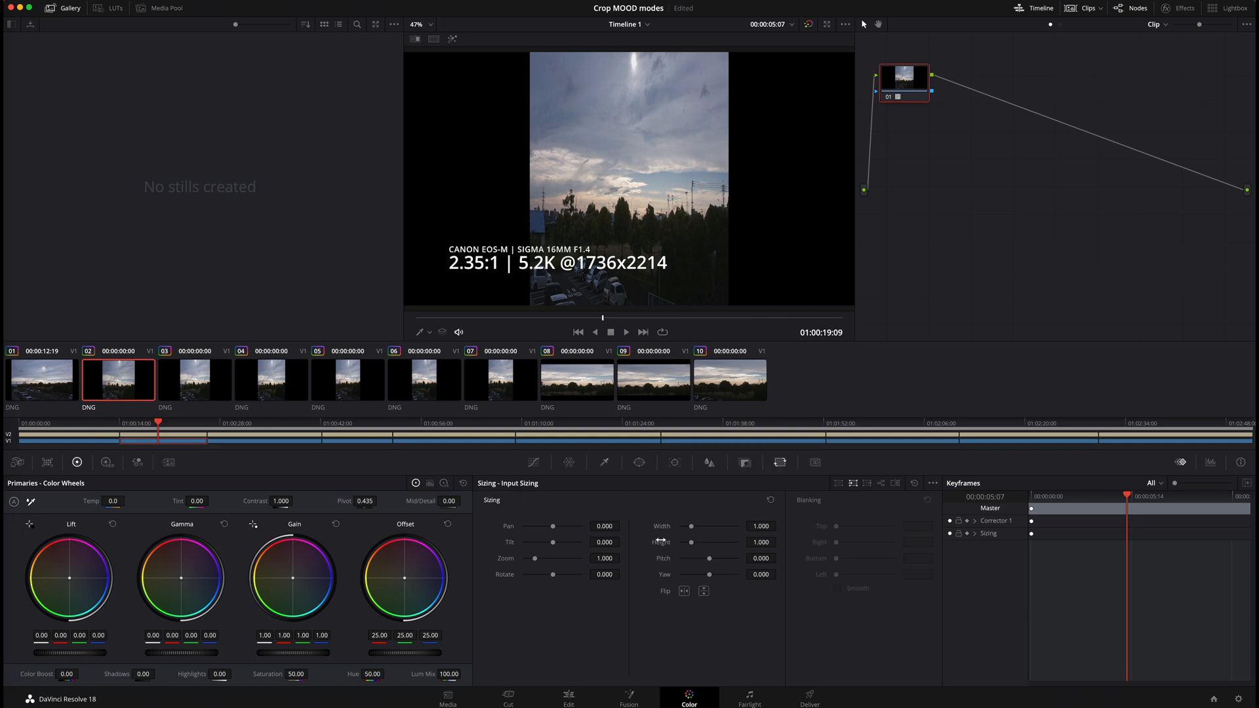
Set clip 02's input sizing to width 2.270 and height 0.756, making the 2.35:1 clip widescreen.
left_click(759, 526)
type("2.27")
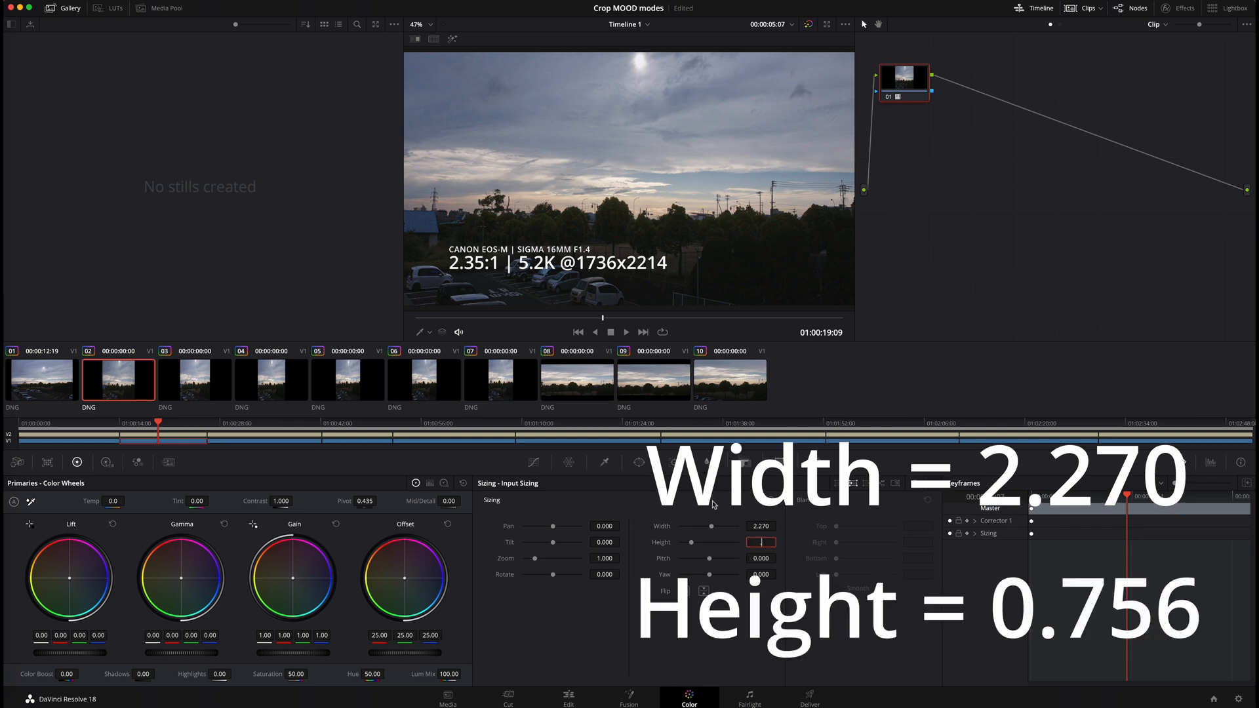
type("0.756")
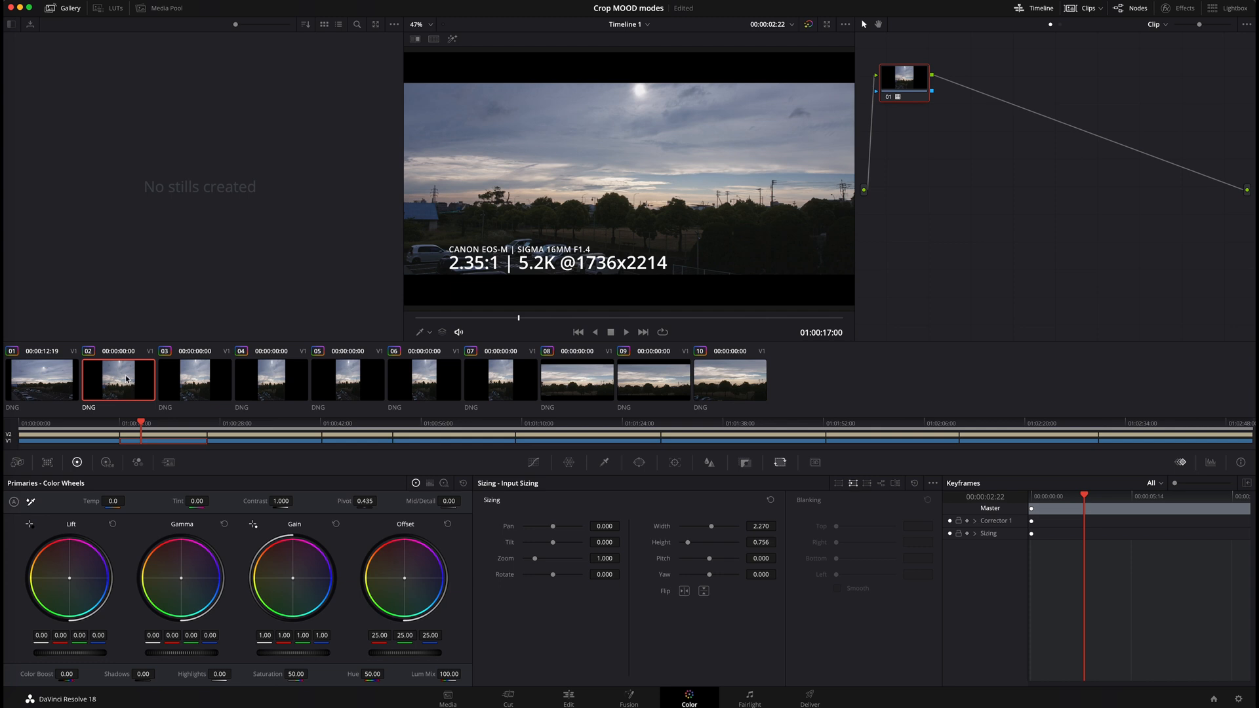
left_click(194, 378)
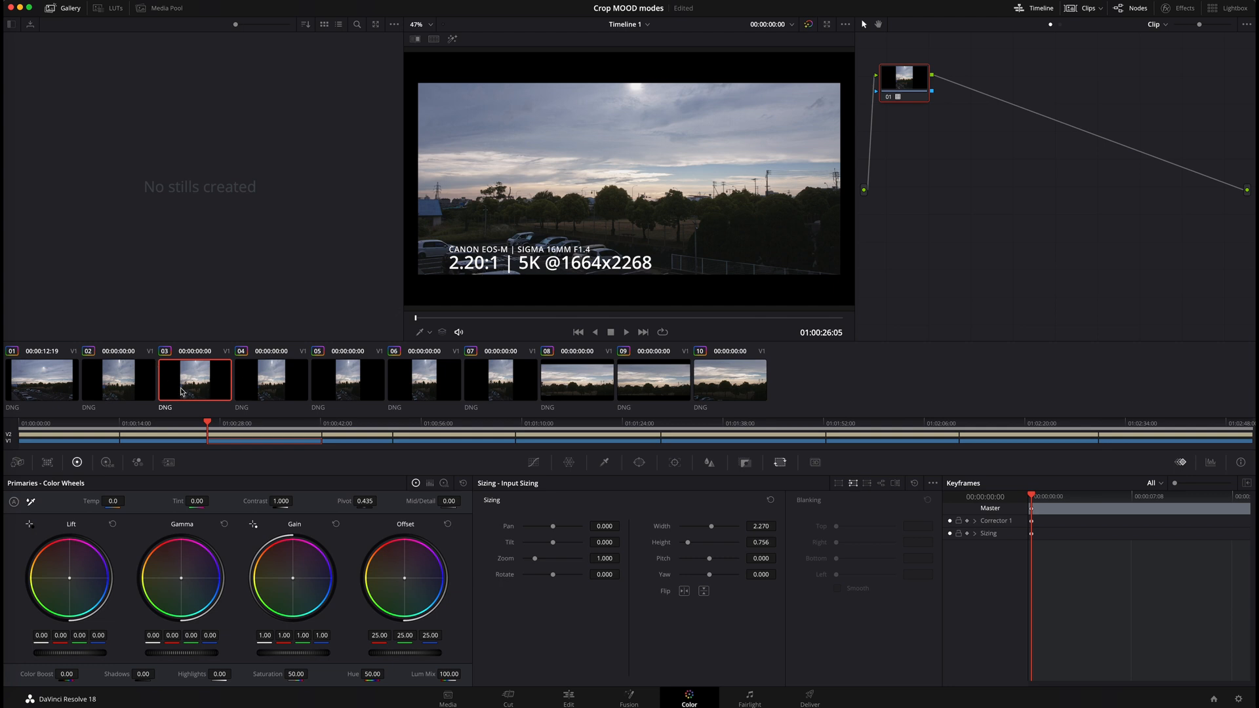
Give the 2.20:1 5K clip an input width of 2.423 and height of 0.810, then select the 2:1 clip.
left_click(770, 500)
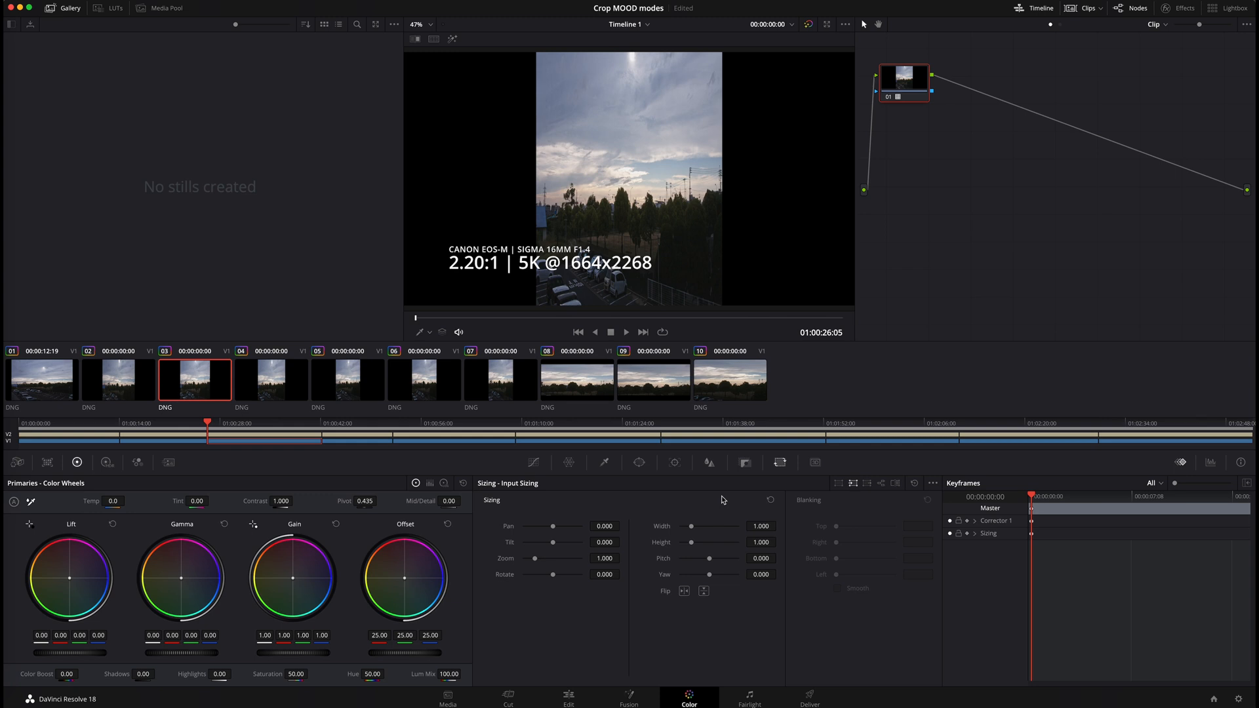
mouse_move(206, 401)
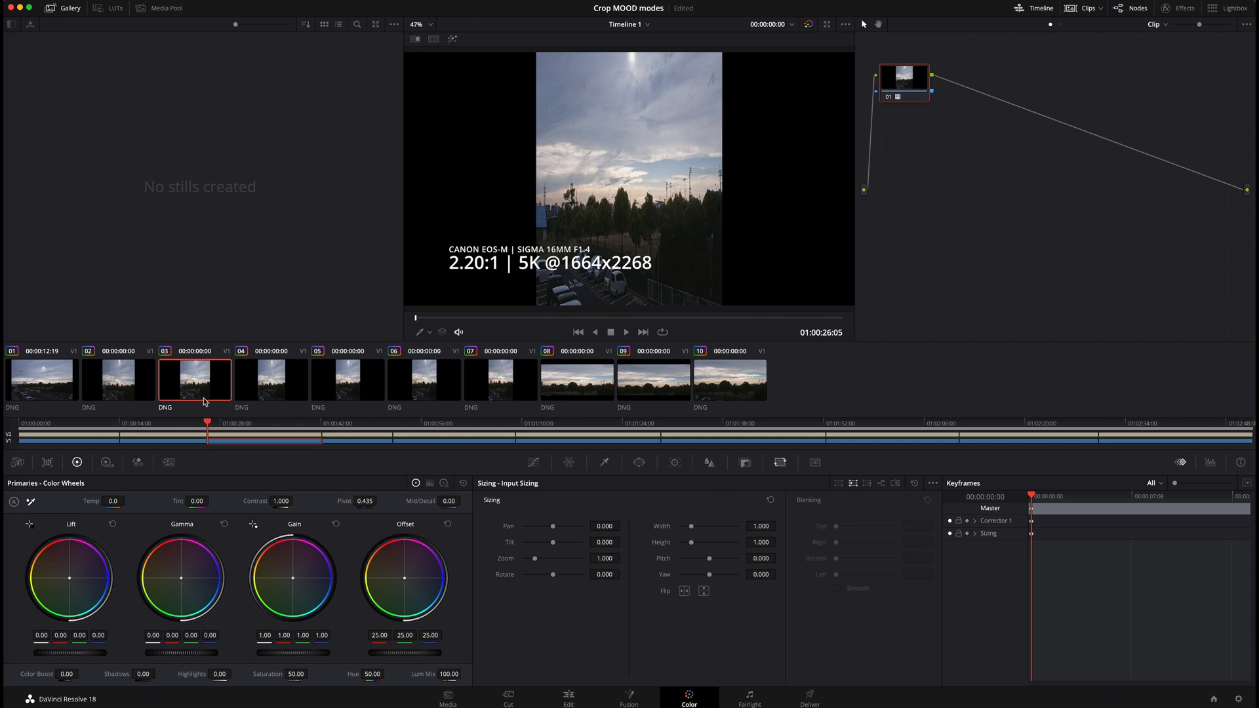
mouse_move(6, 488)
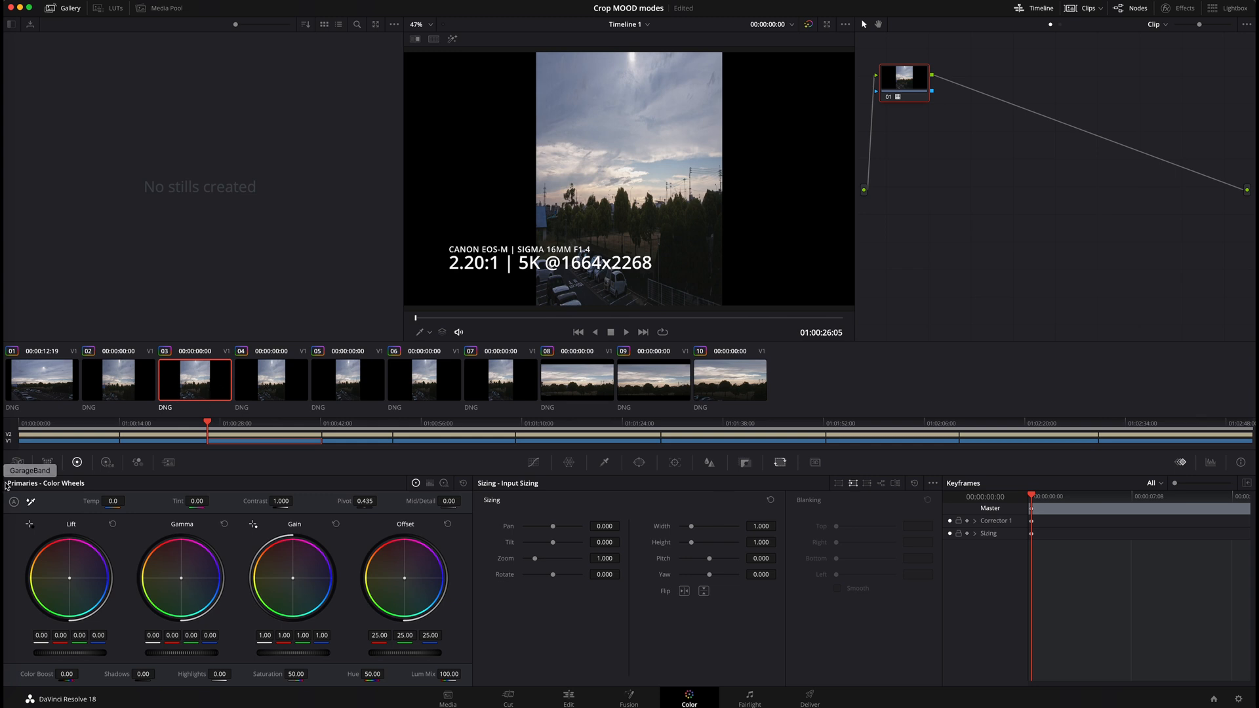
left_click(17, 461)
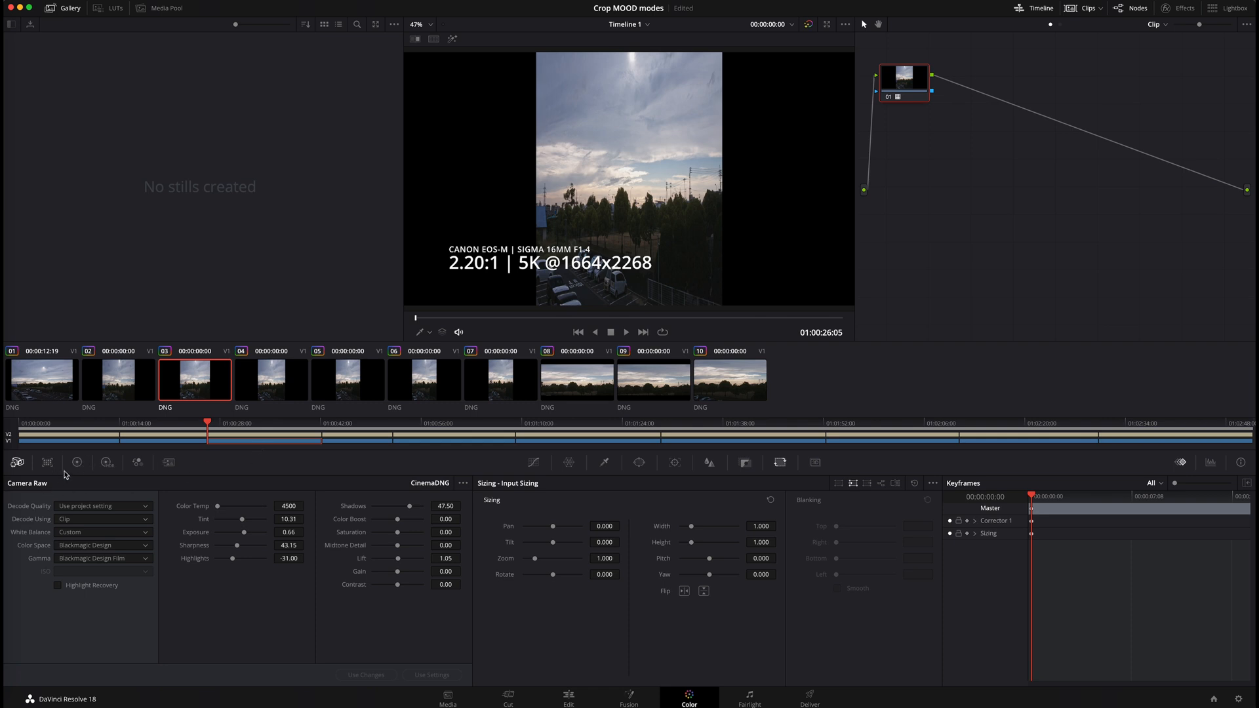
mouse_move(411, 312)
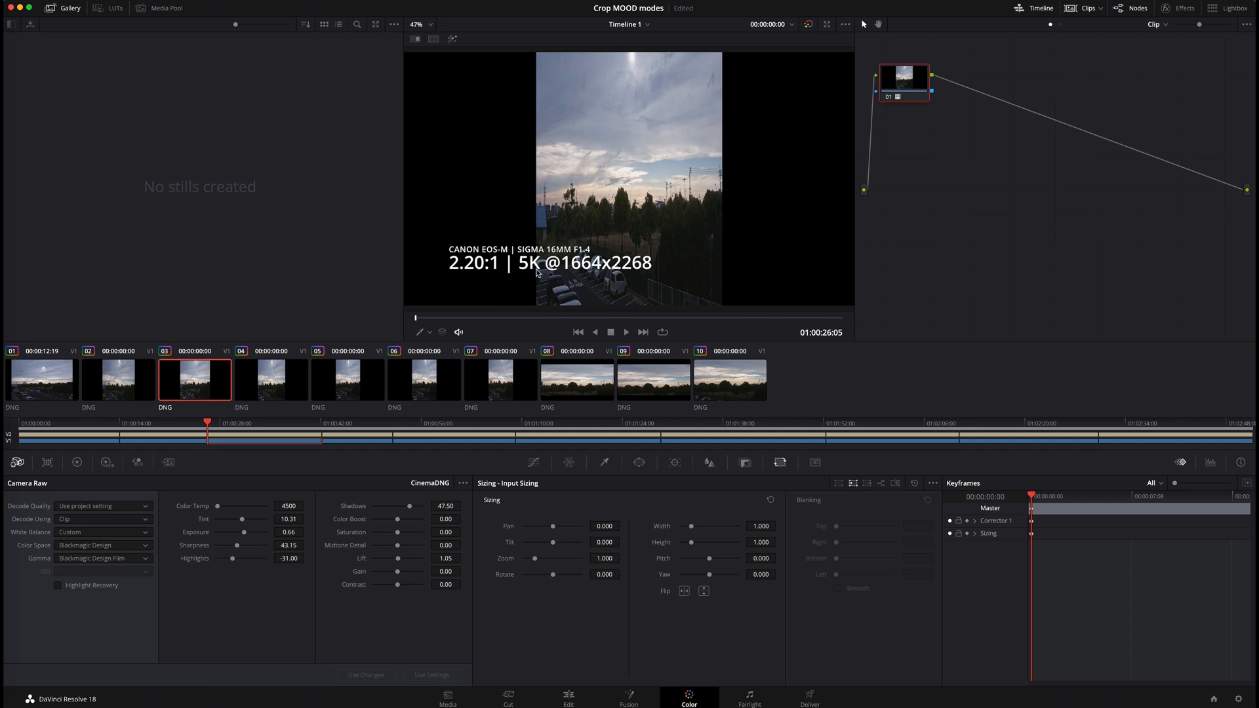
mouse_move(520, 273)
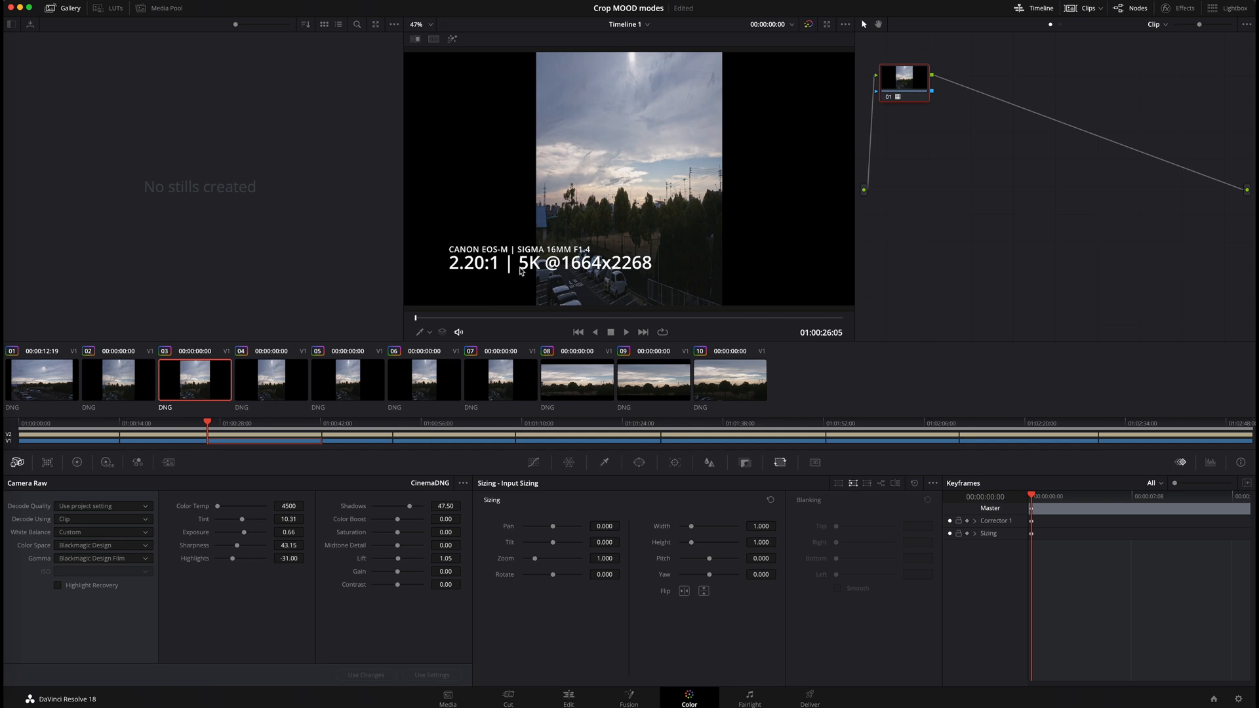
mouse_move(733, 452)
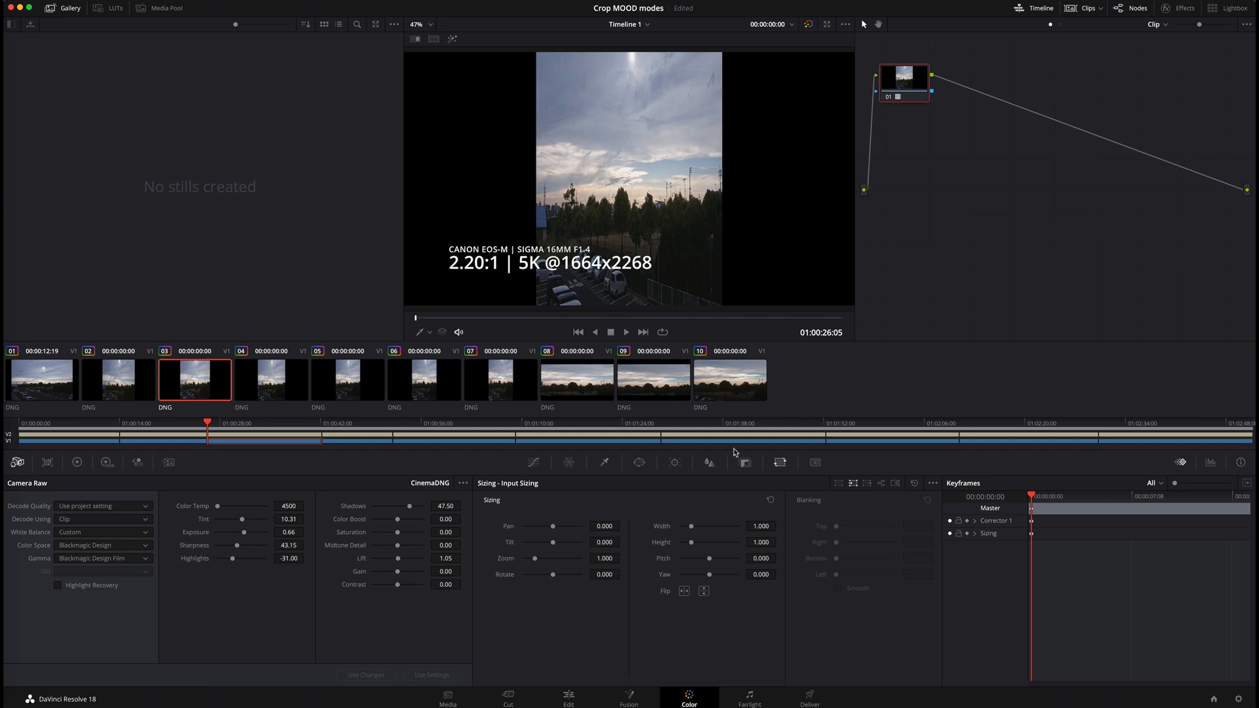
left_click(759, 524)
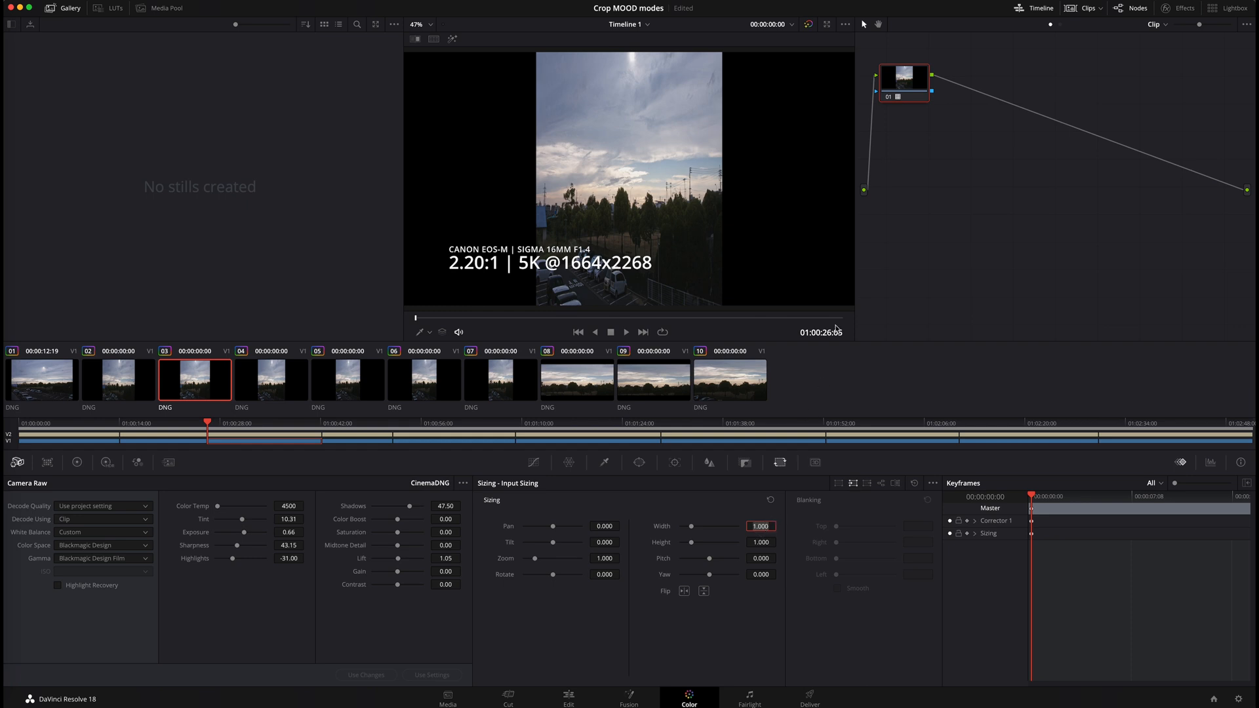
mouse_move(686, 279)
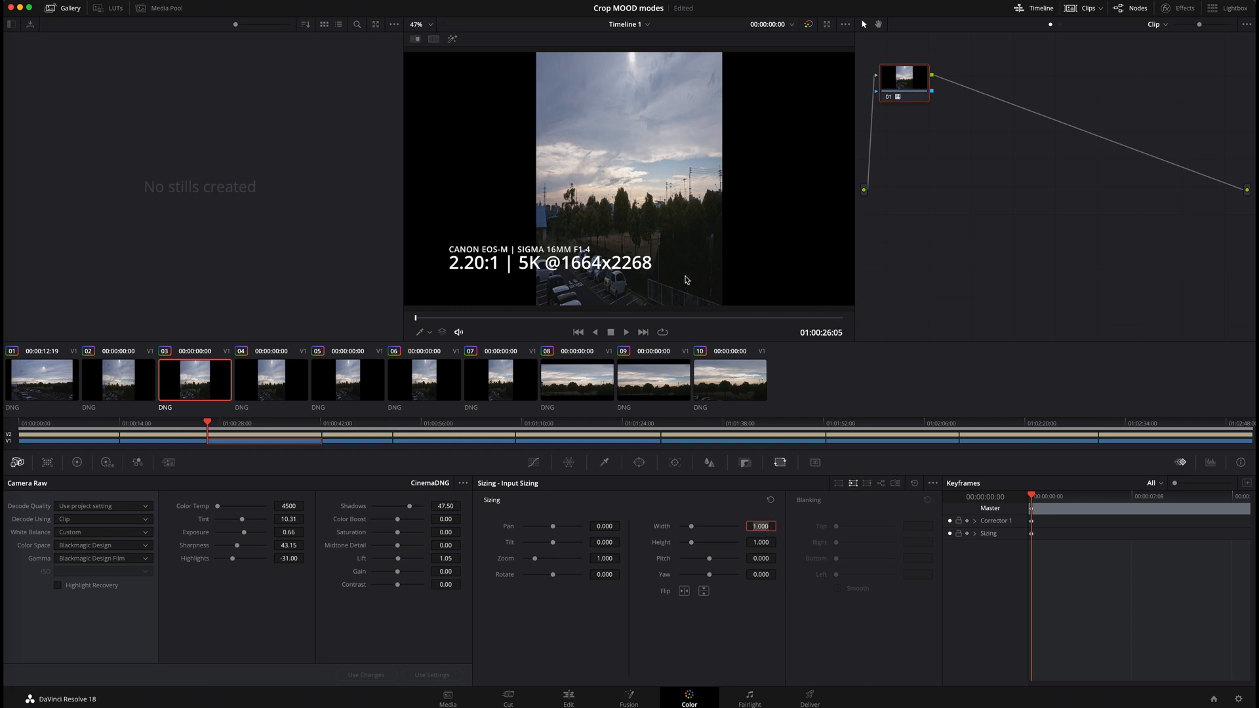
mouse_move(716, 517)
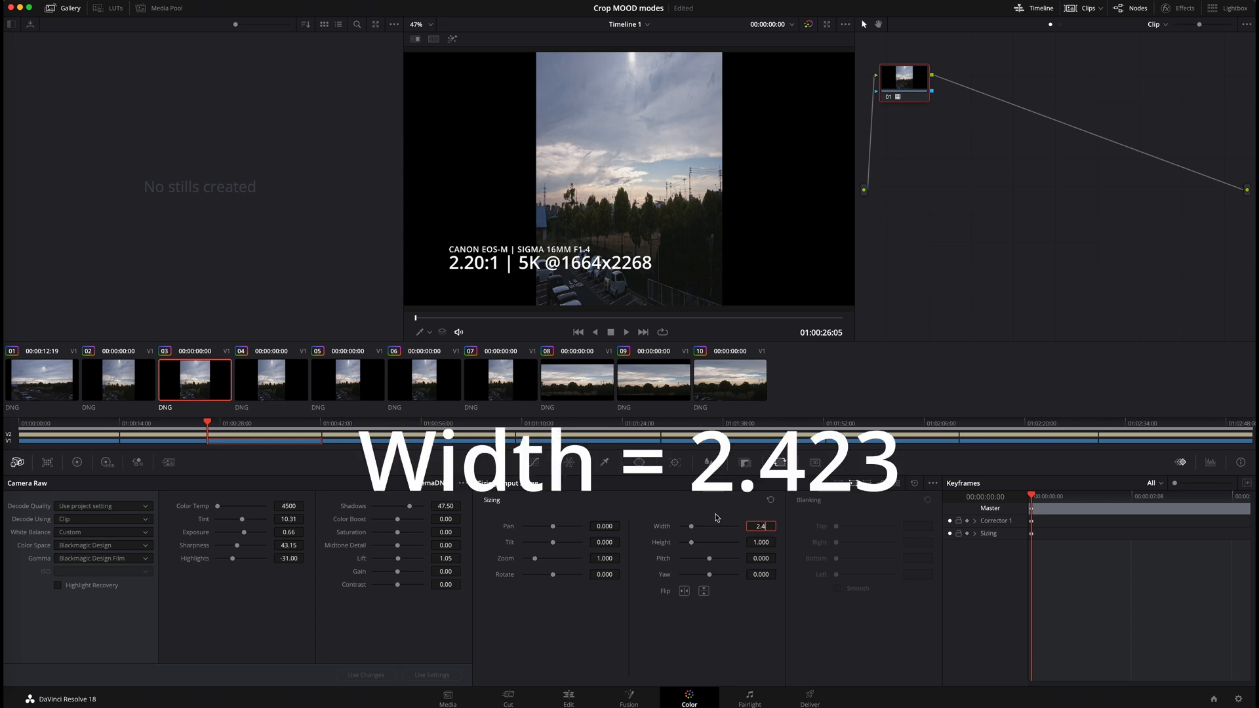
type("2.423")
left_click(760, 542)
type("0.810")
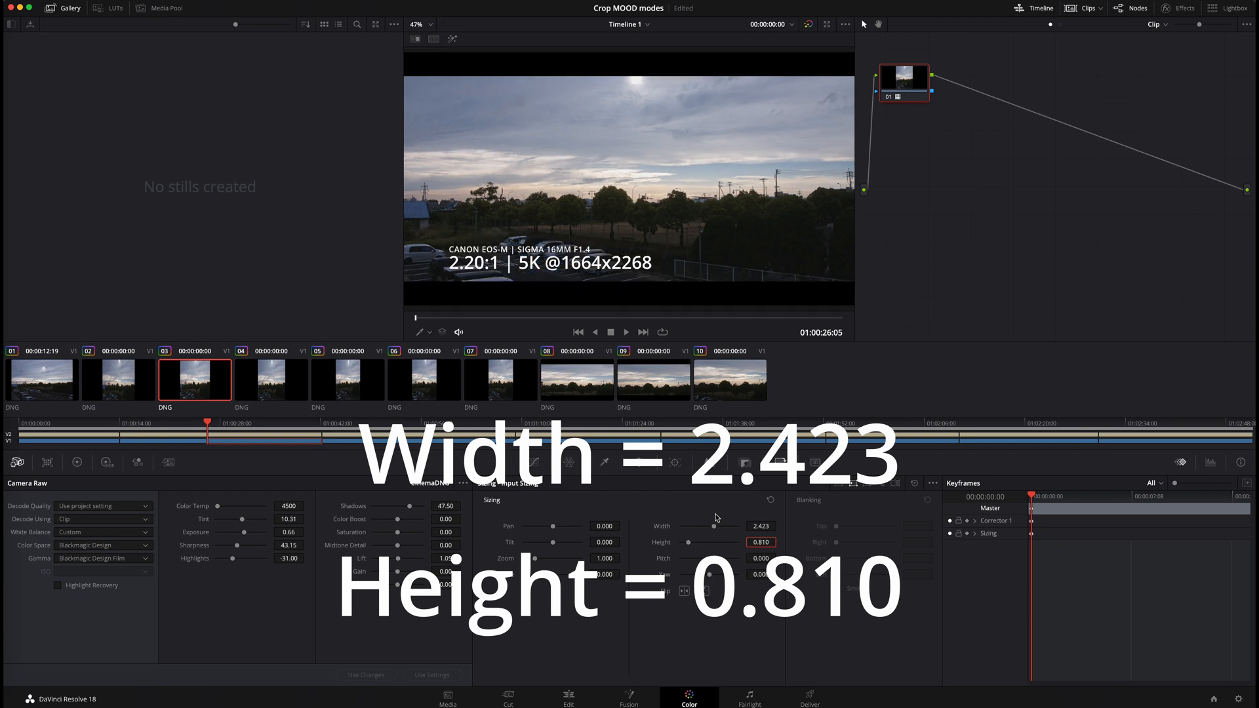
left_click(270, 379)
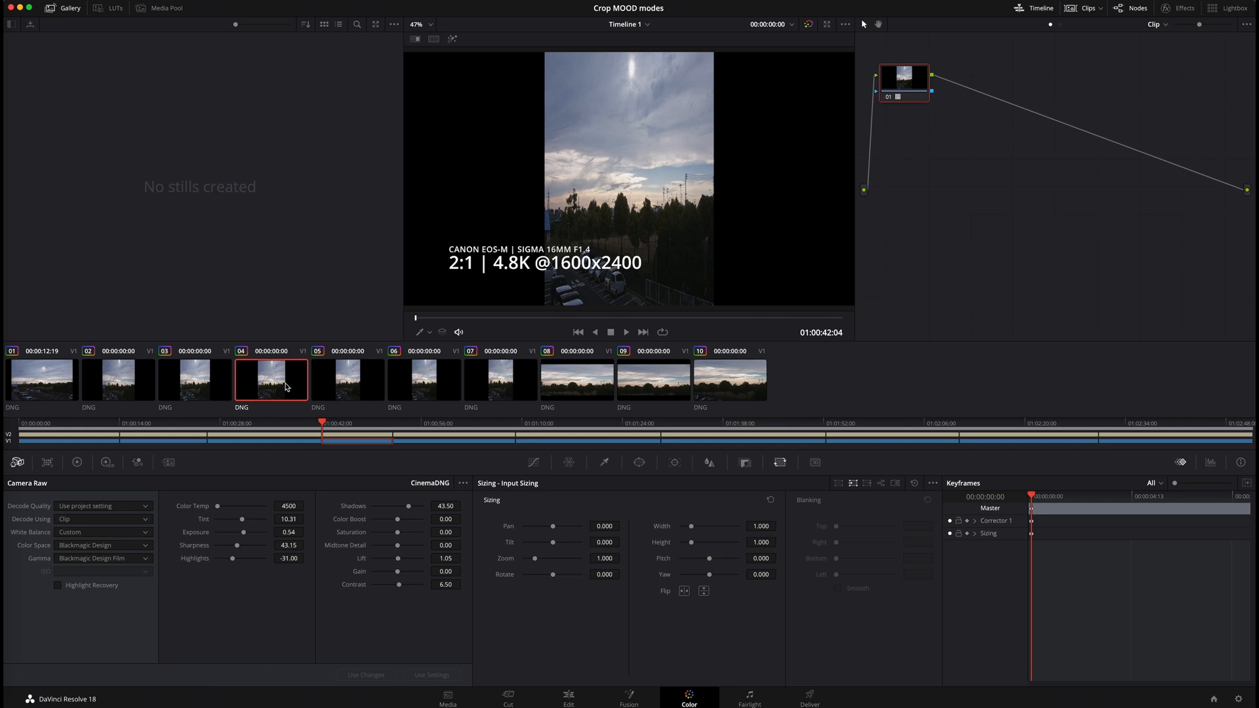
mouse_move(258, 392)
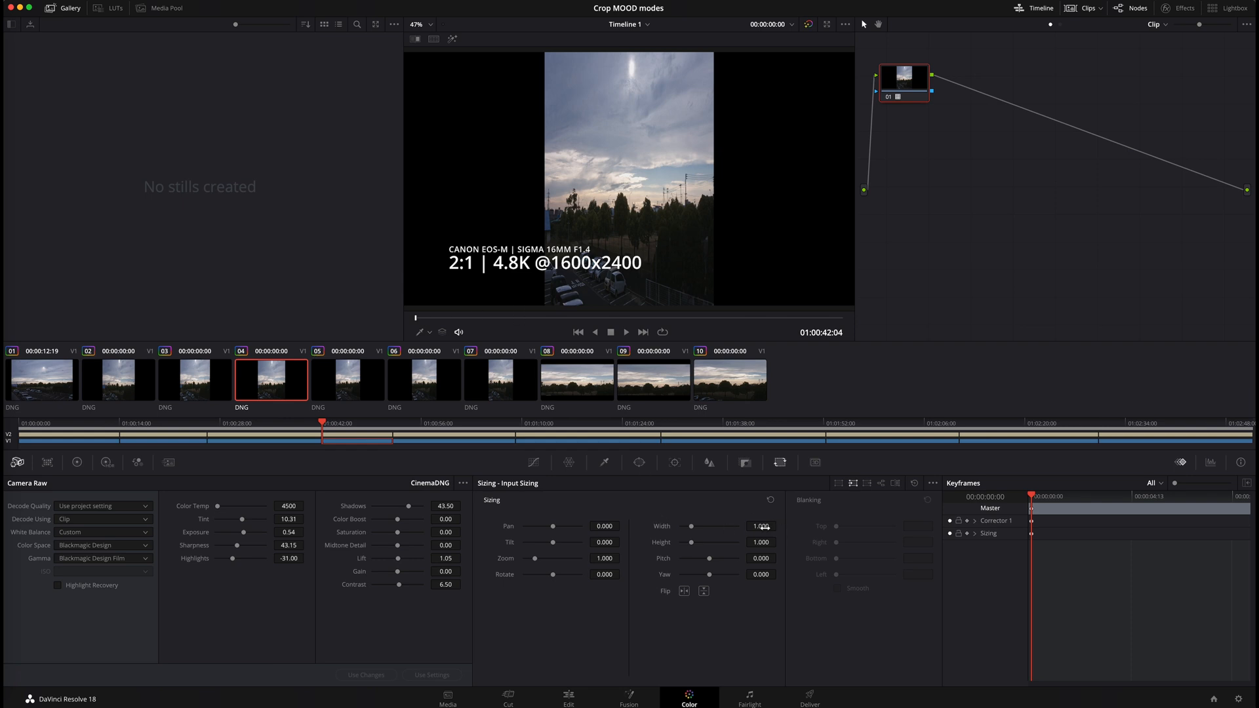
Set the 2:1 4.8K clip's input sizing to width 2.670 and height 0.890.
left_click(759, 525)
type(".89")
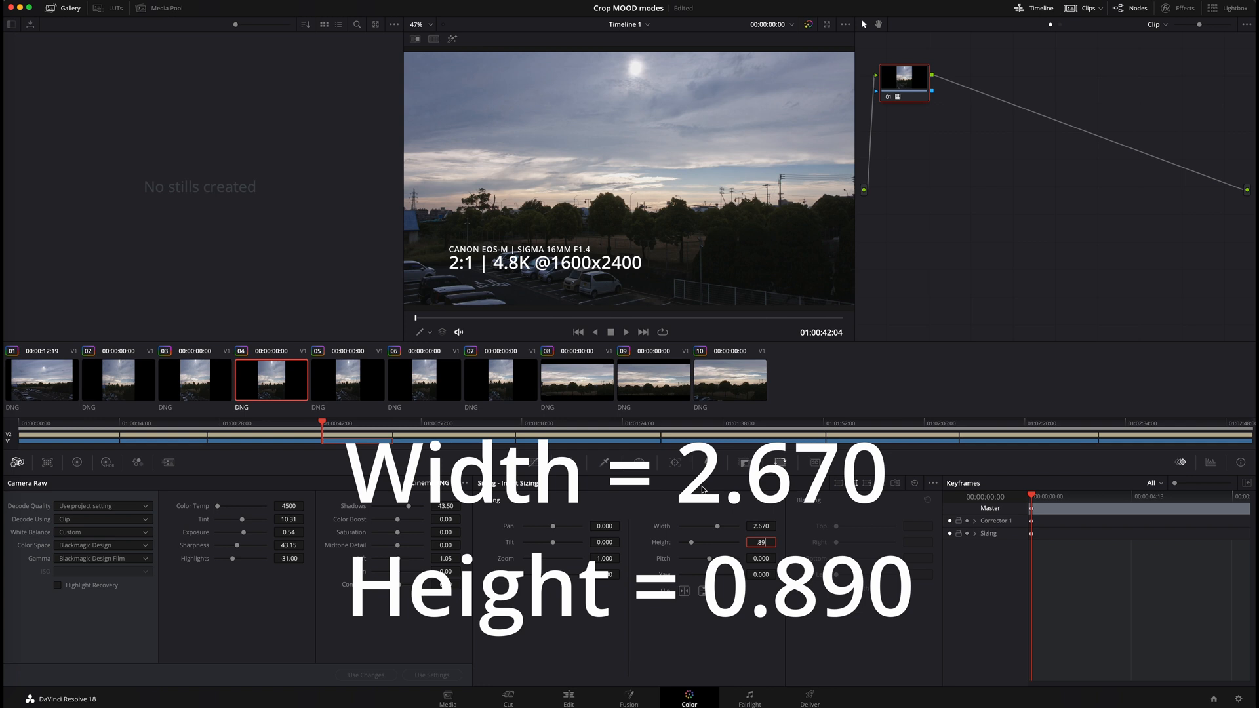
key("Return")
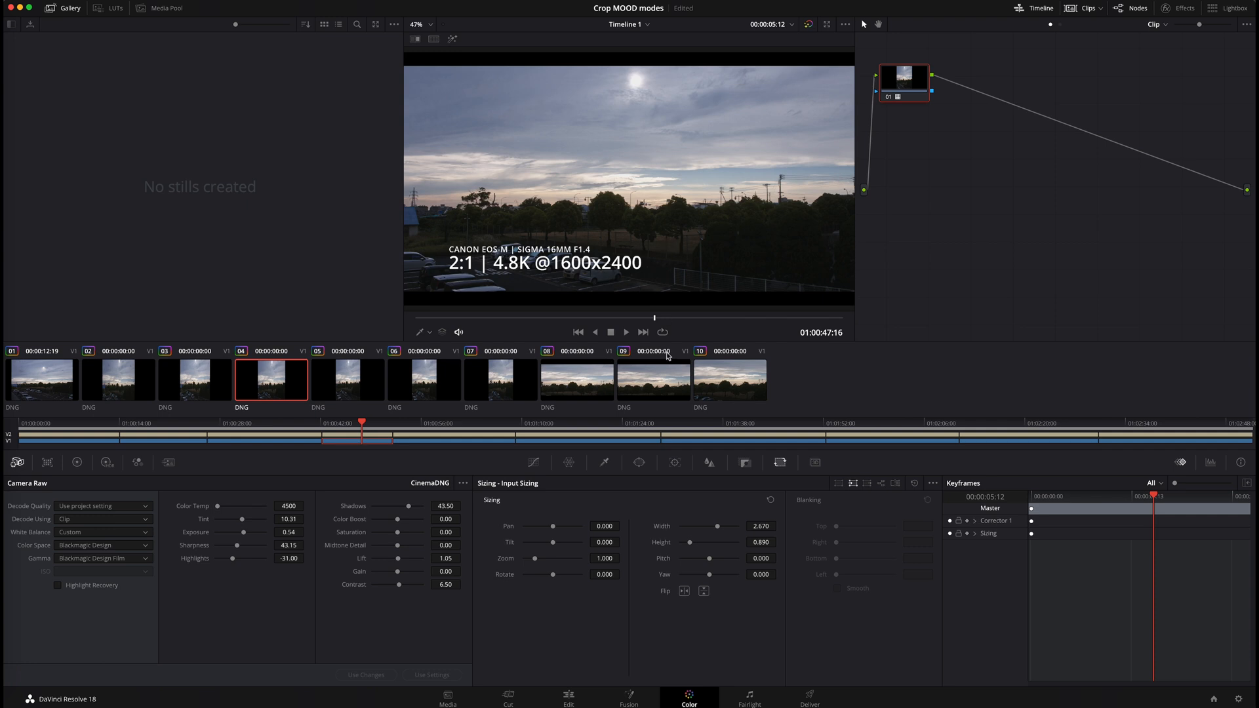
mouse_move(640, 506)
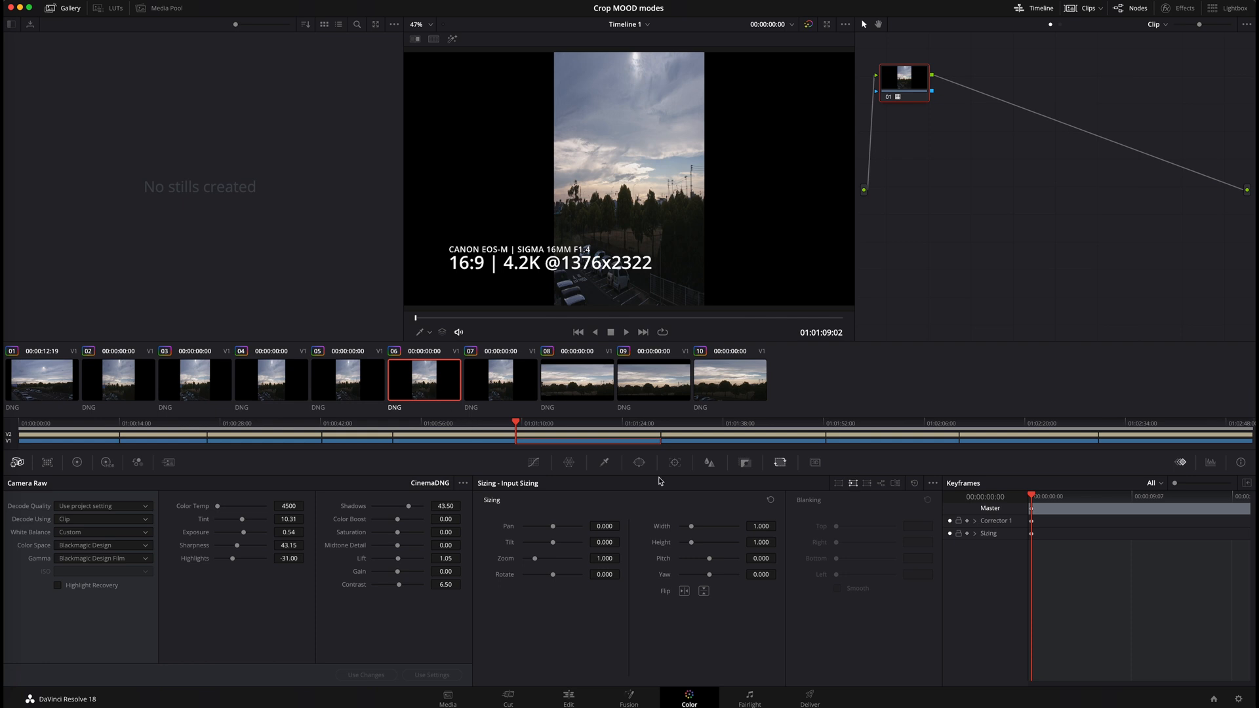
mouse_move(659, 532)
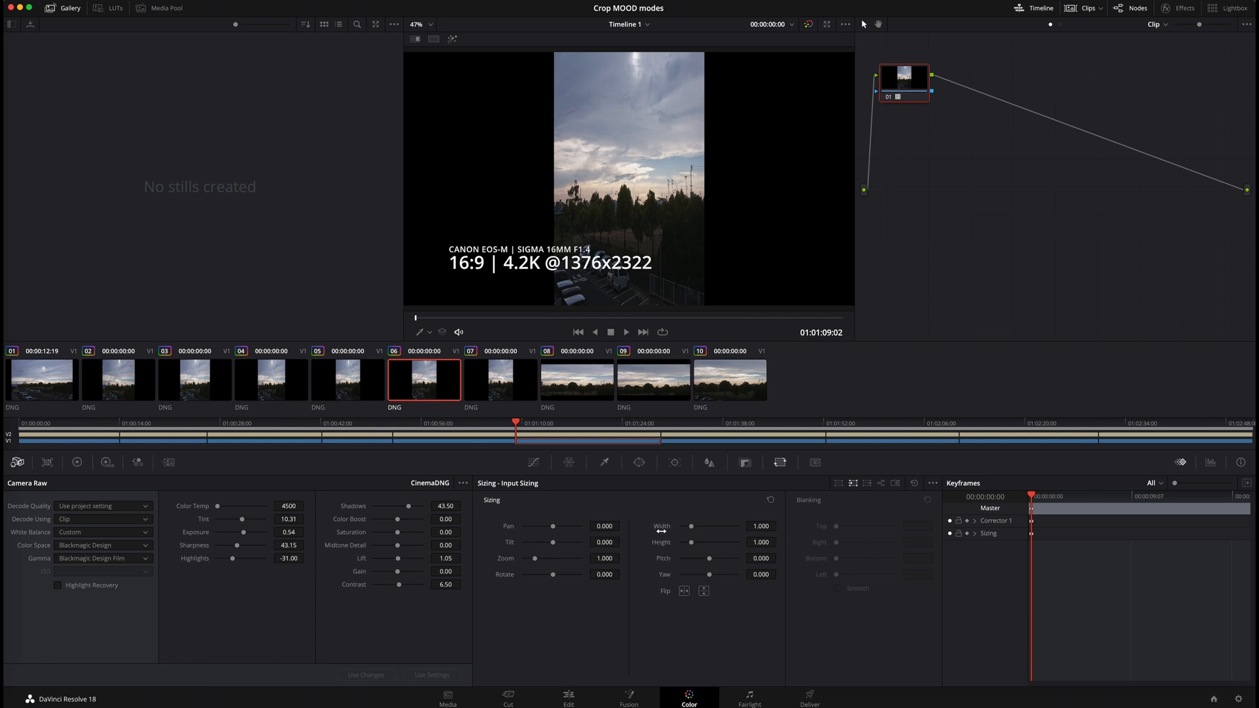
Stretch the 16:9 4.2K clip to input width 3.000, then select the 16:9 UHD clip.
left_click(759, 526)
type("3.000")
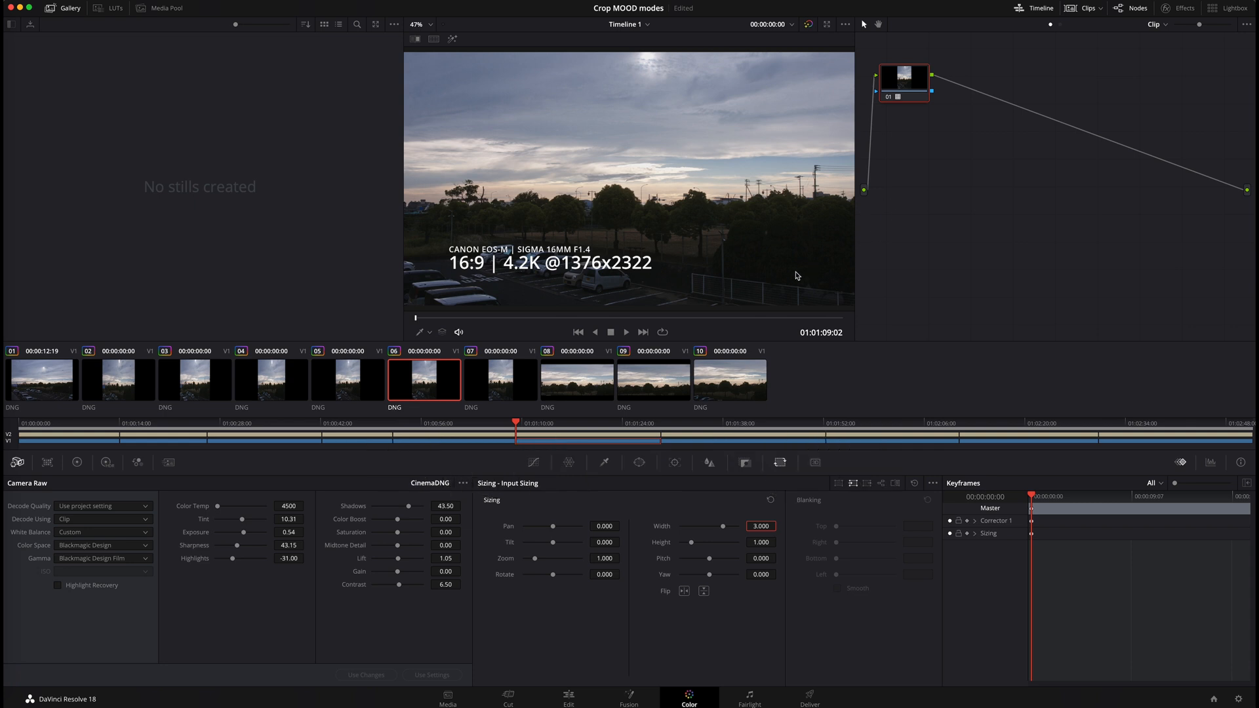
mouse_move(468, 381)
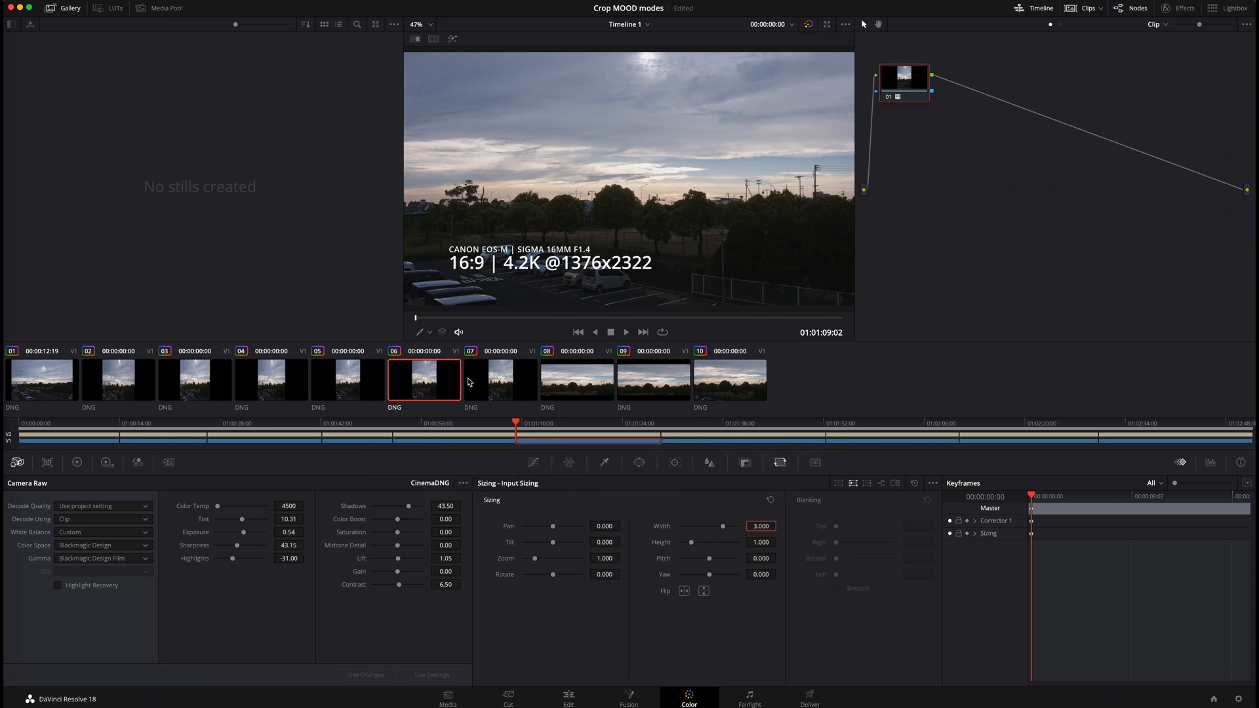
left_click(500, 379)
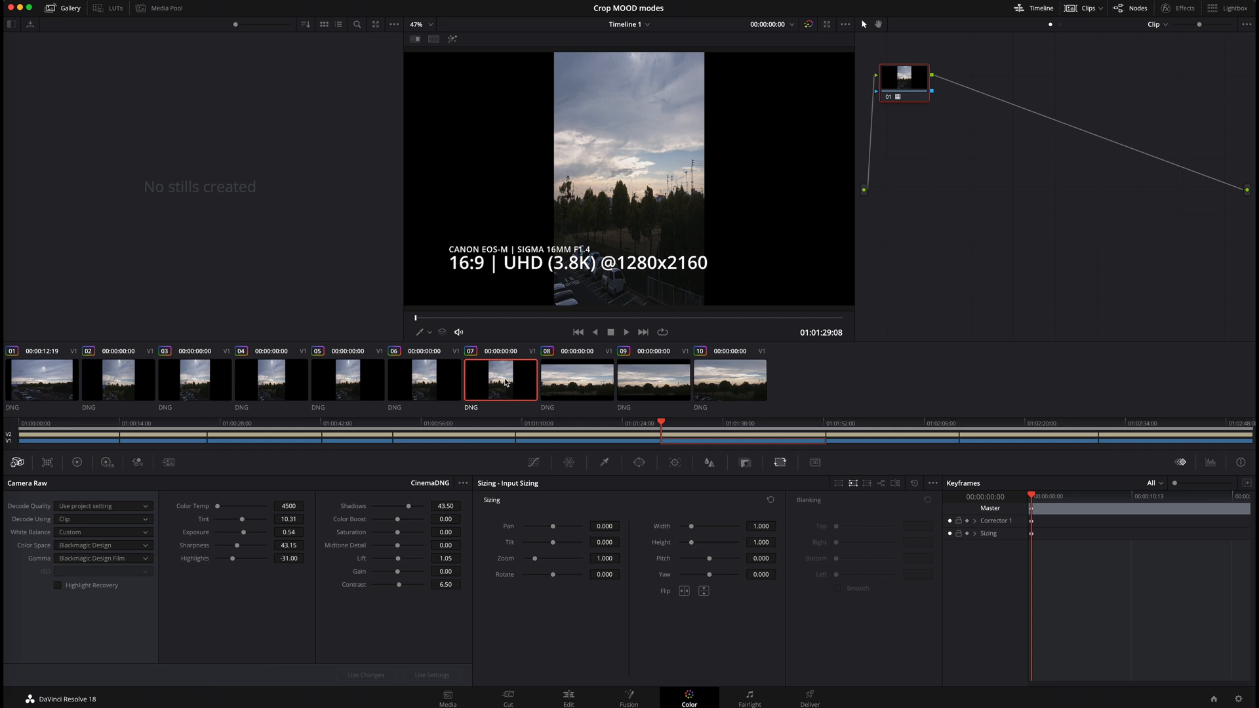
left_click(759, 526)
type("3.000")
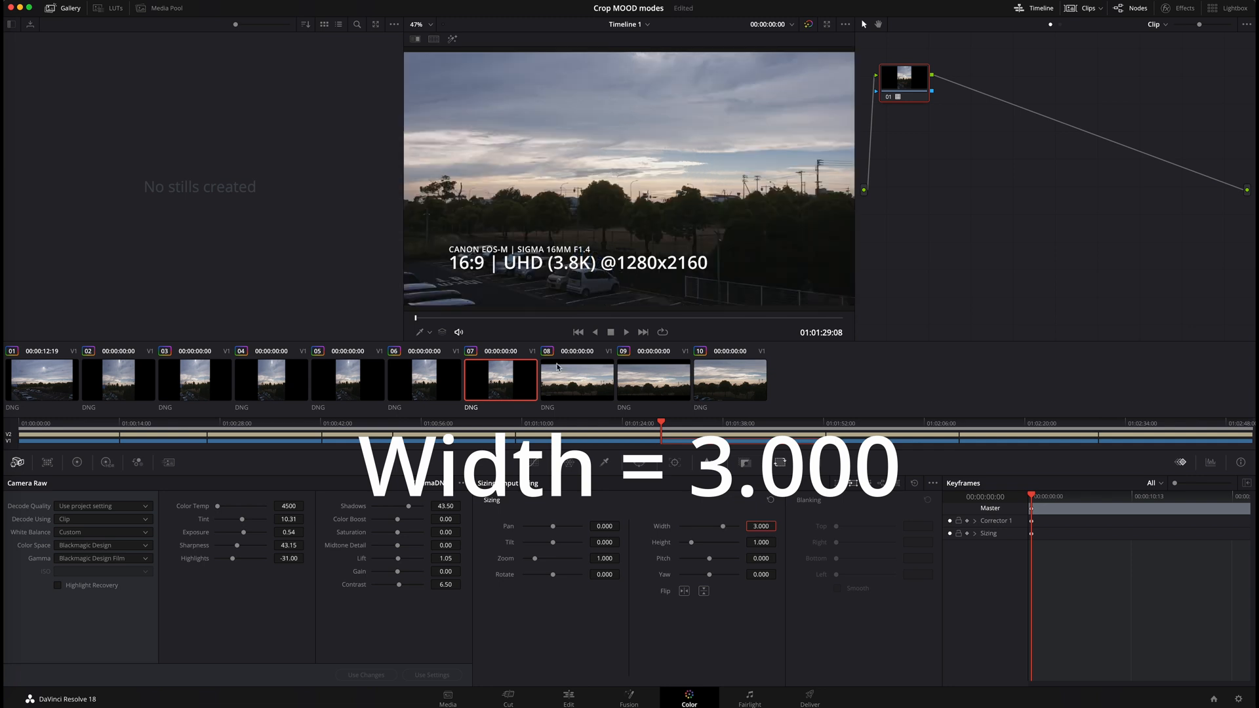
mouse_move(684, 227)
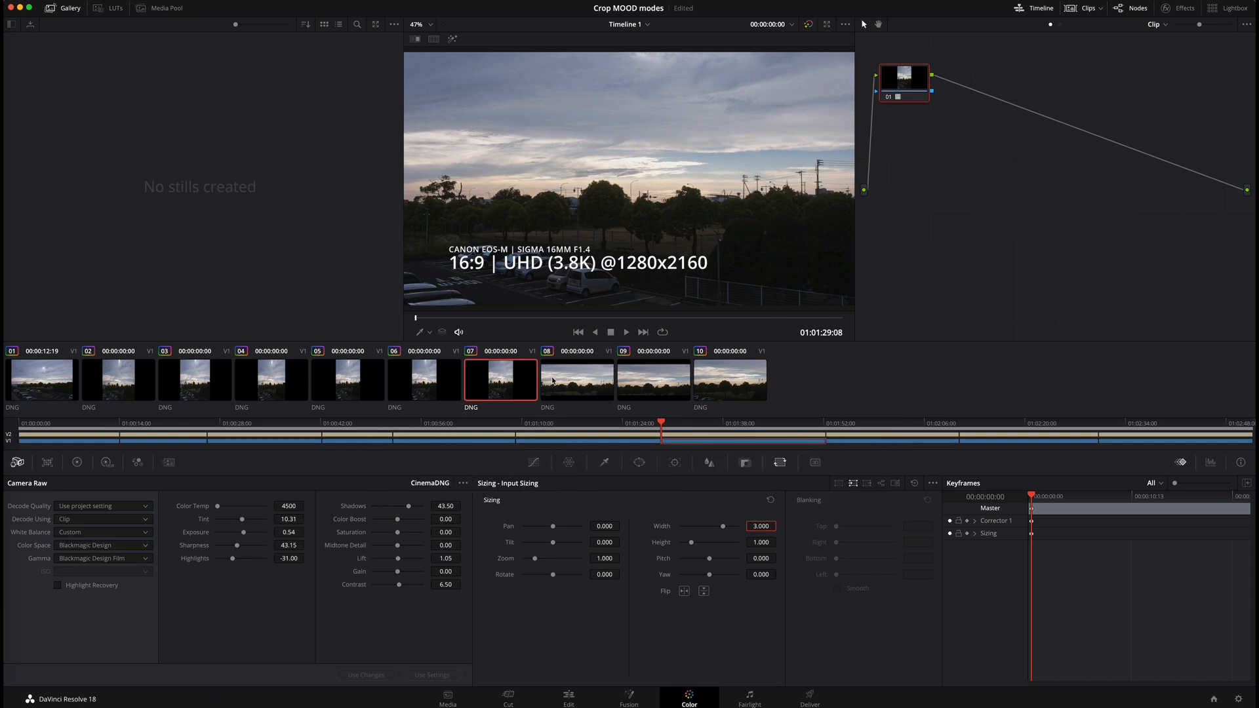
mouse_move(102, 378)
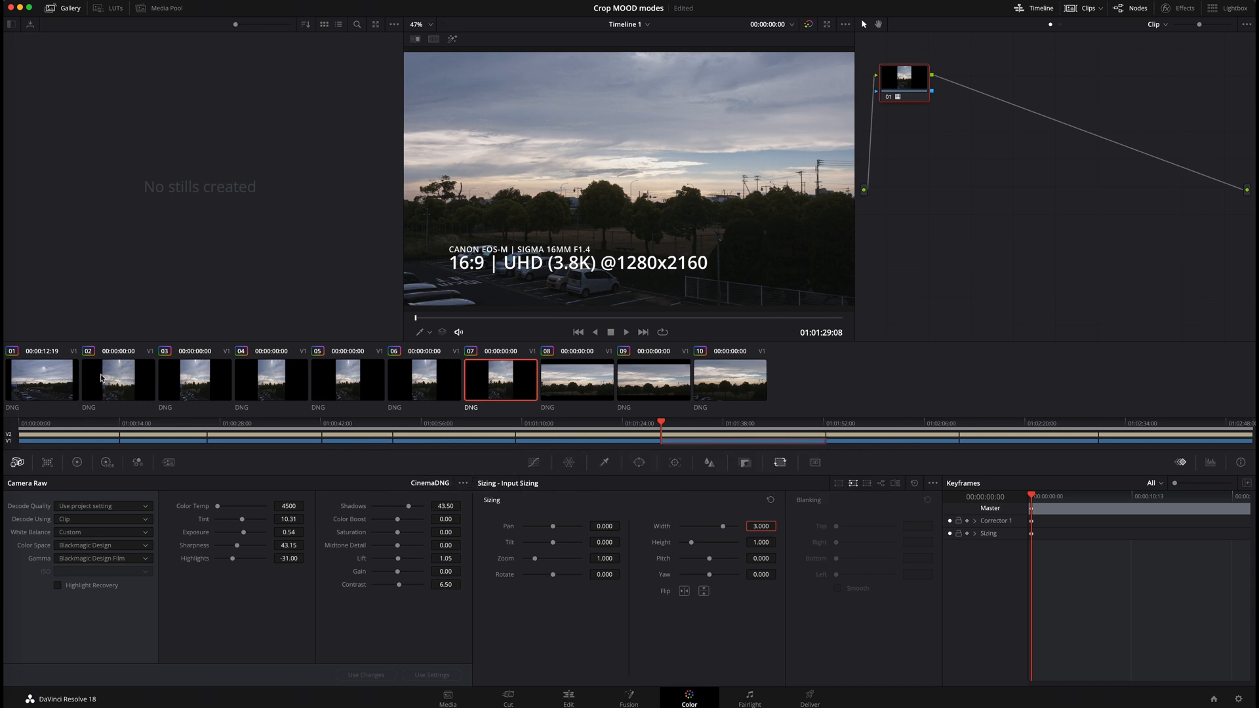
mouse_move(120, 384)
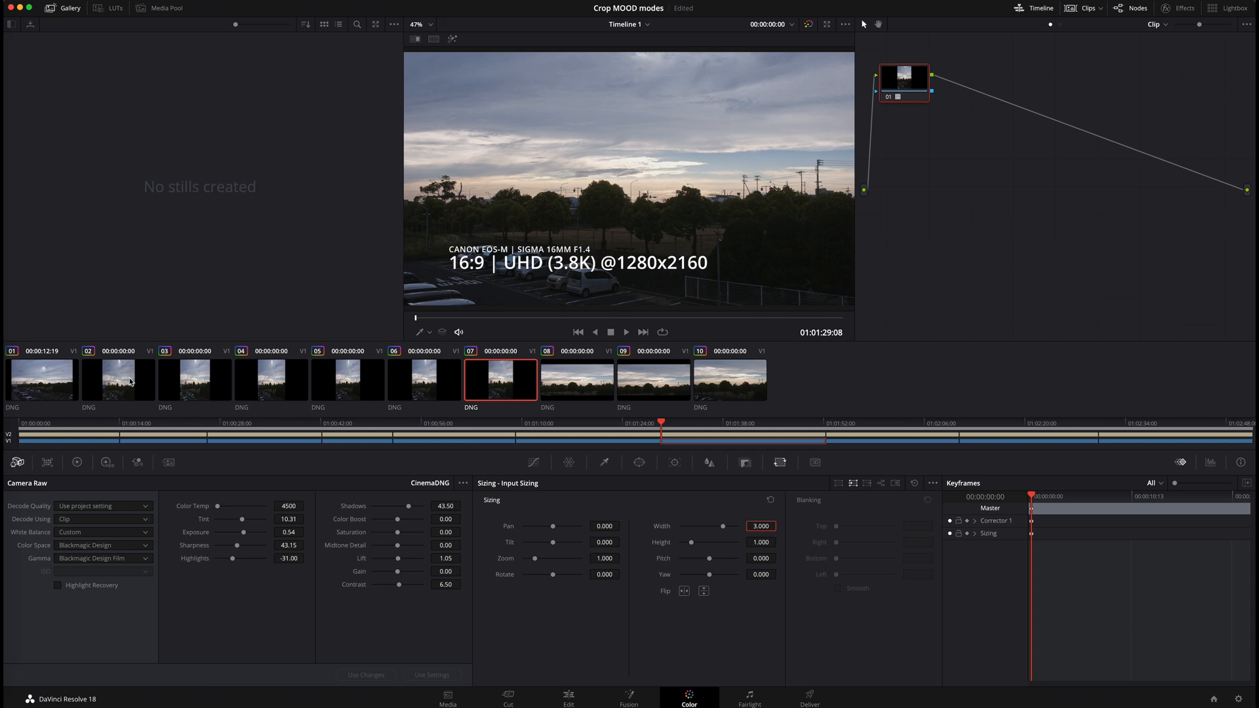
left_click(194, 379)
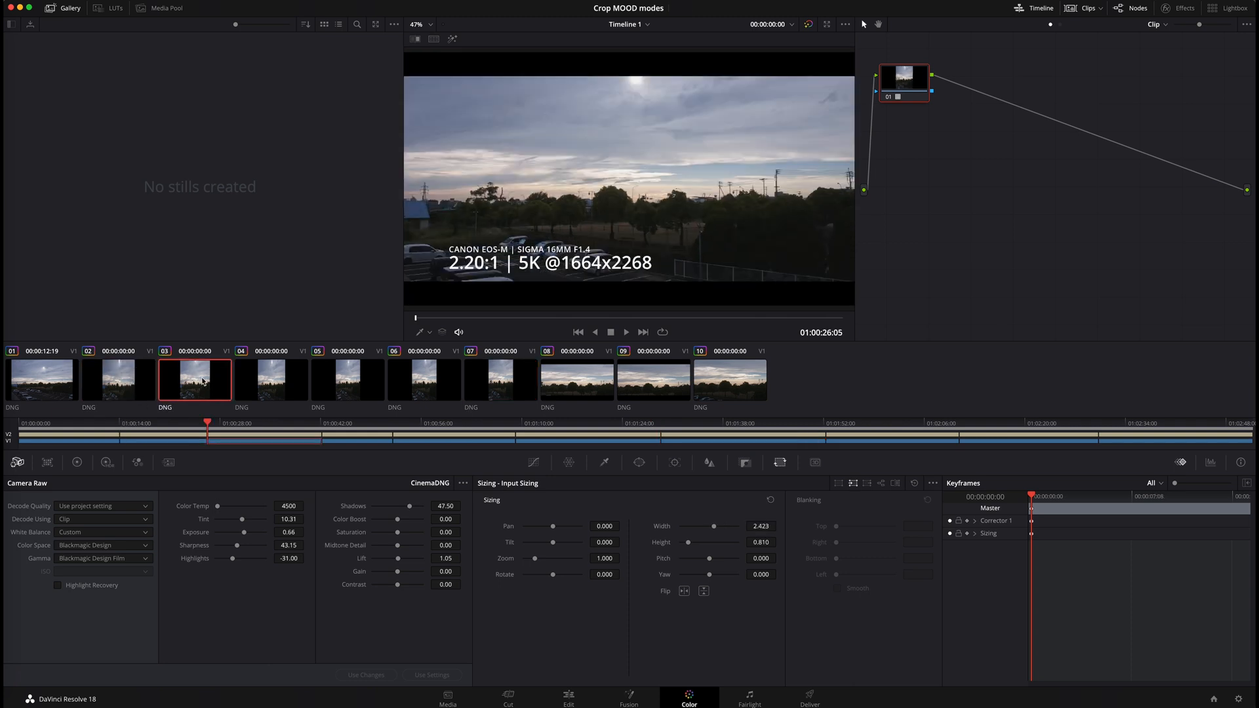
left_click(423, 379)
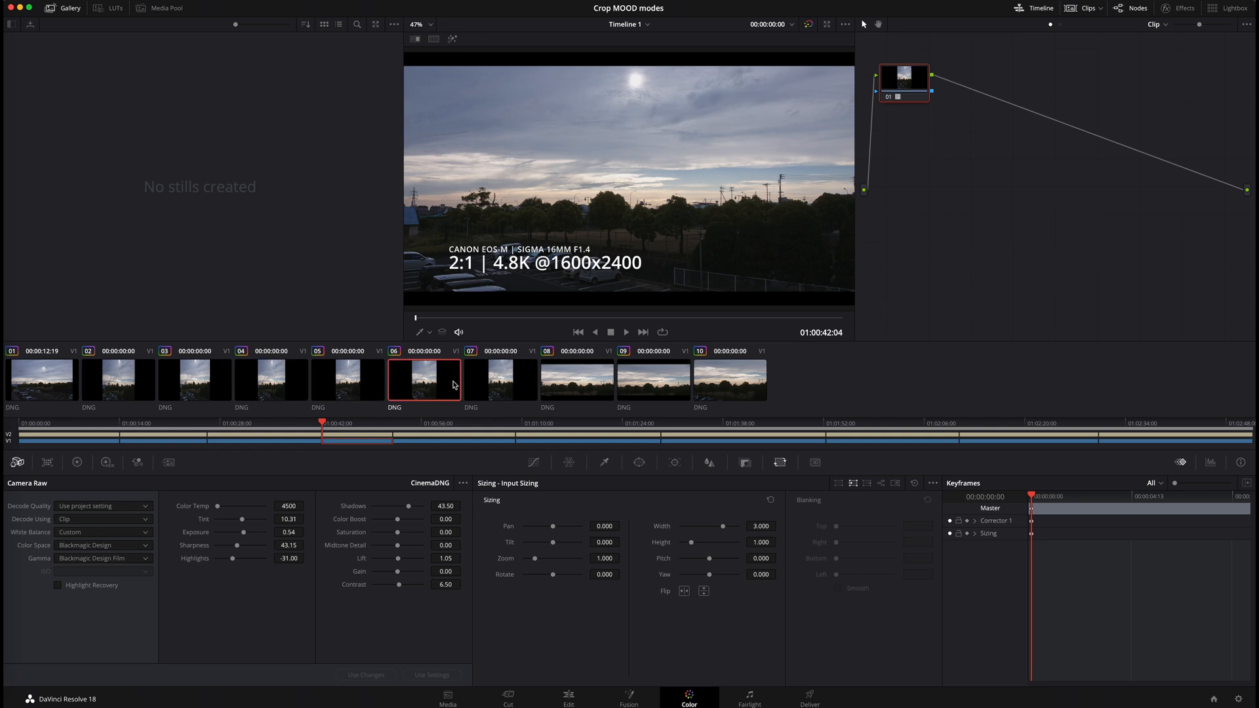
left_click(499, 379)
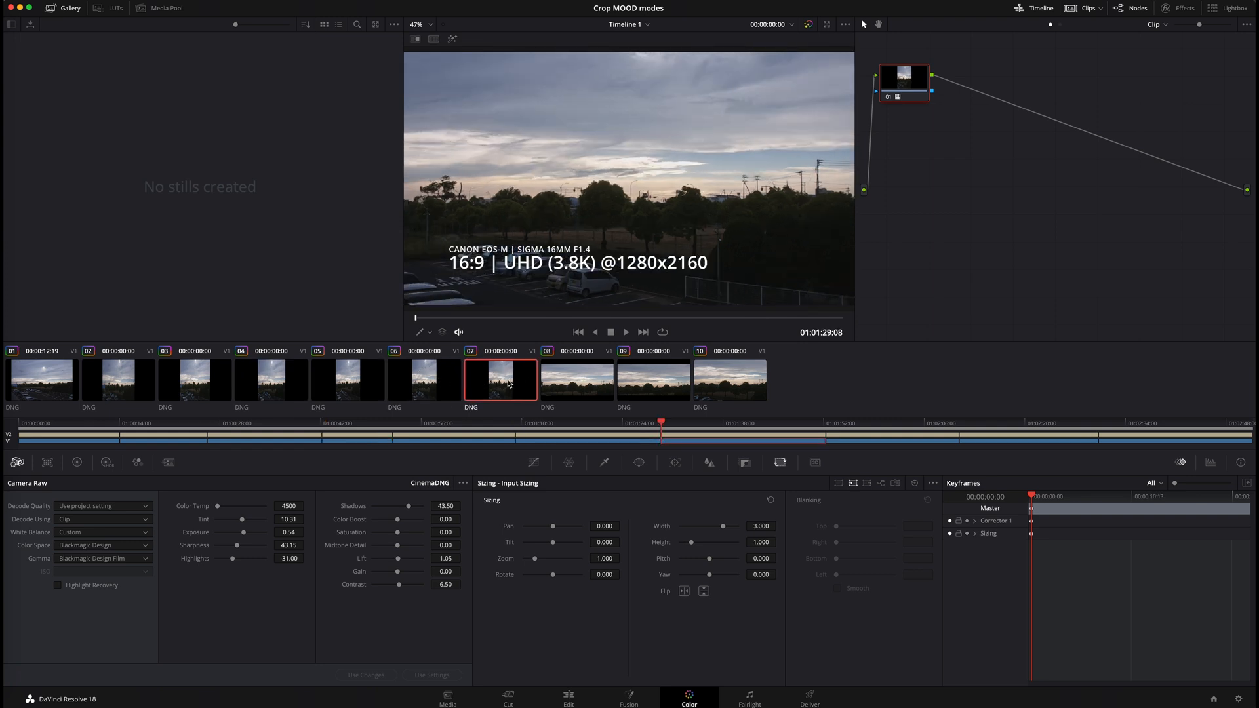
mouse_move(80, 391)
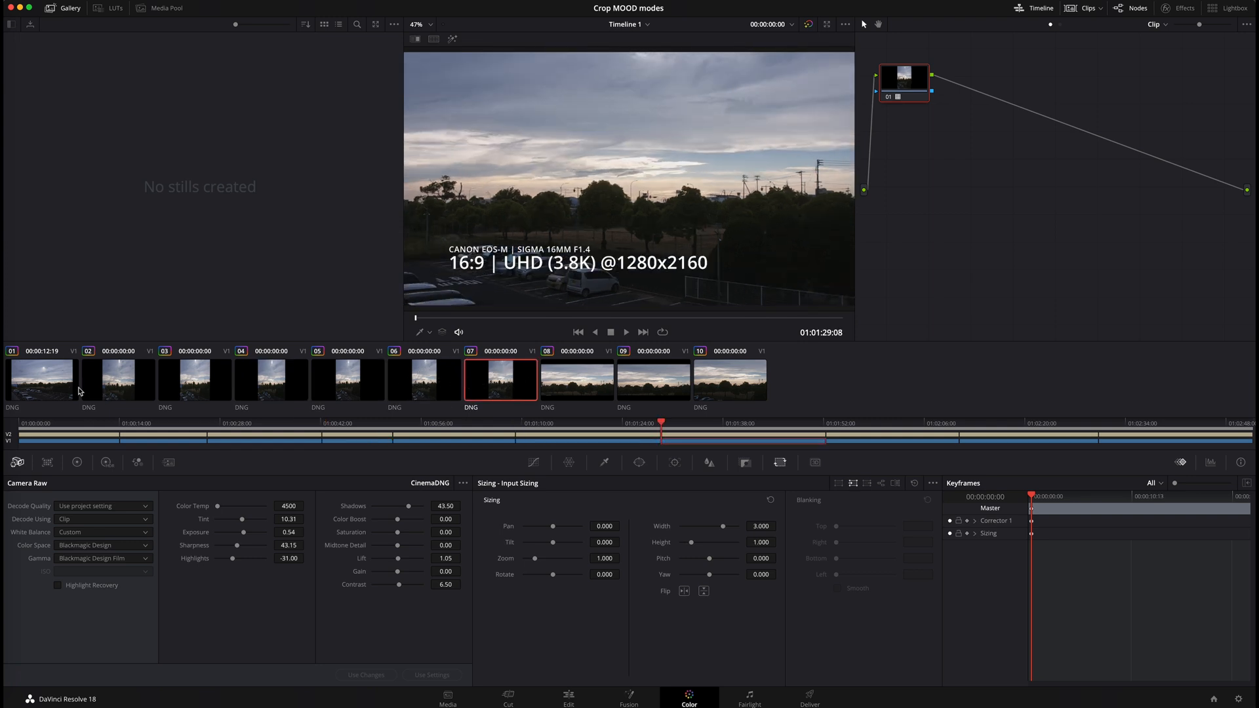
Set the 3:2 1080P clip 01's input width and height both to 1.186.
left_click(41, 379)
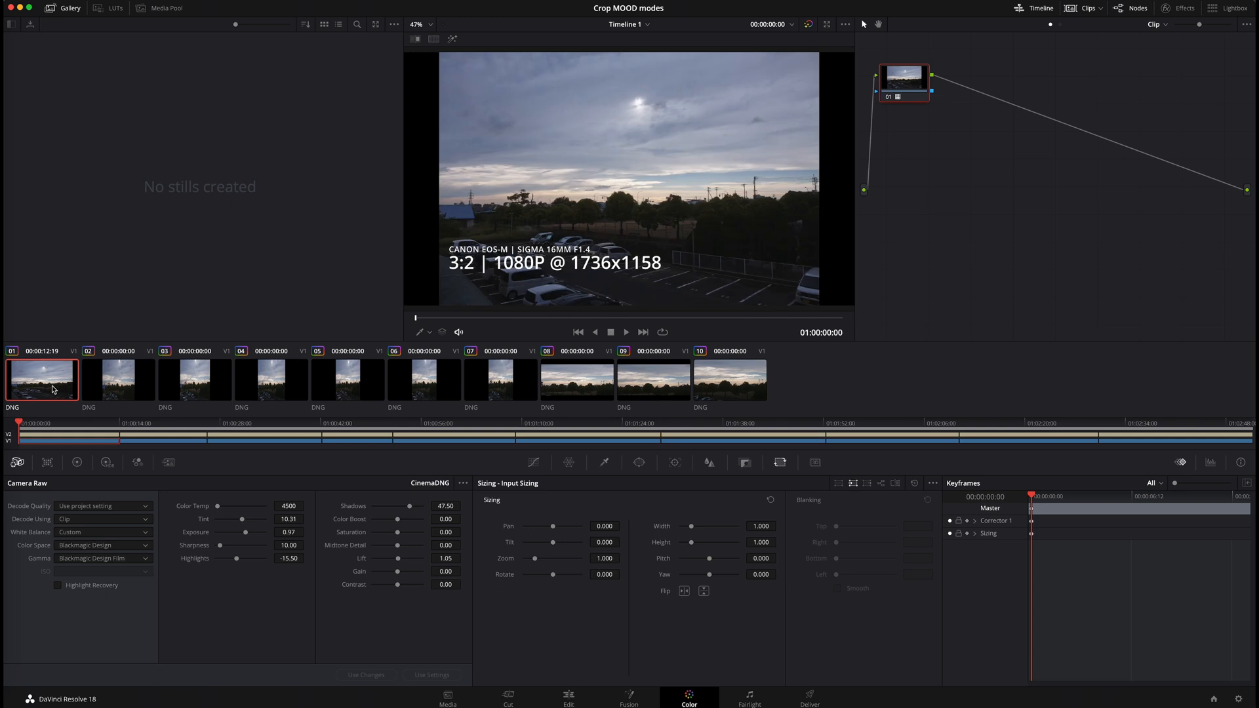
mouse_move(502, 269)
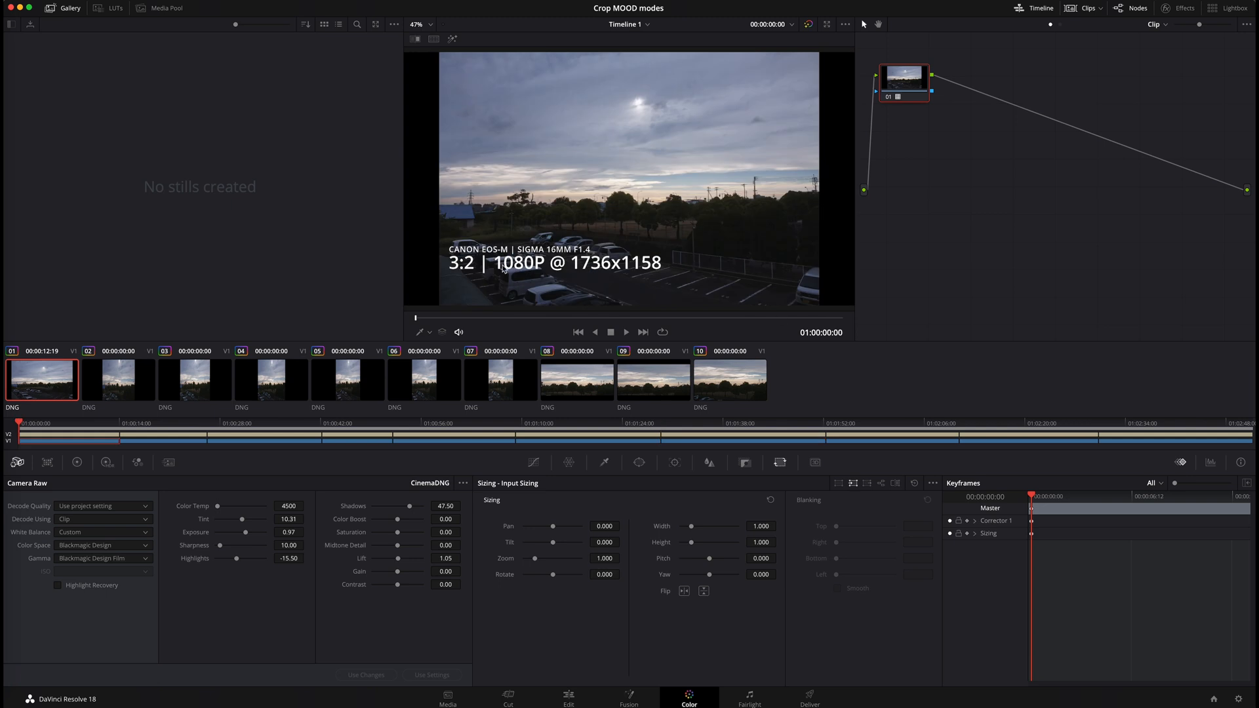
mouse_move(655, 274)
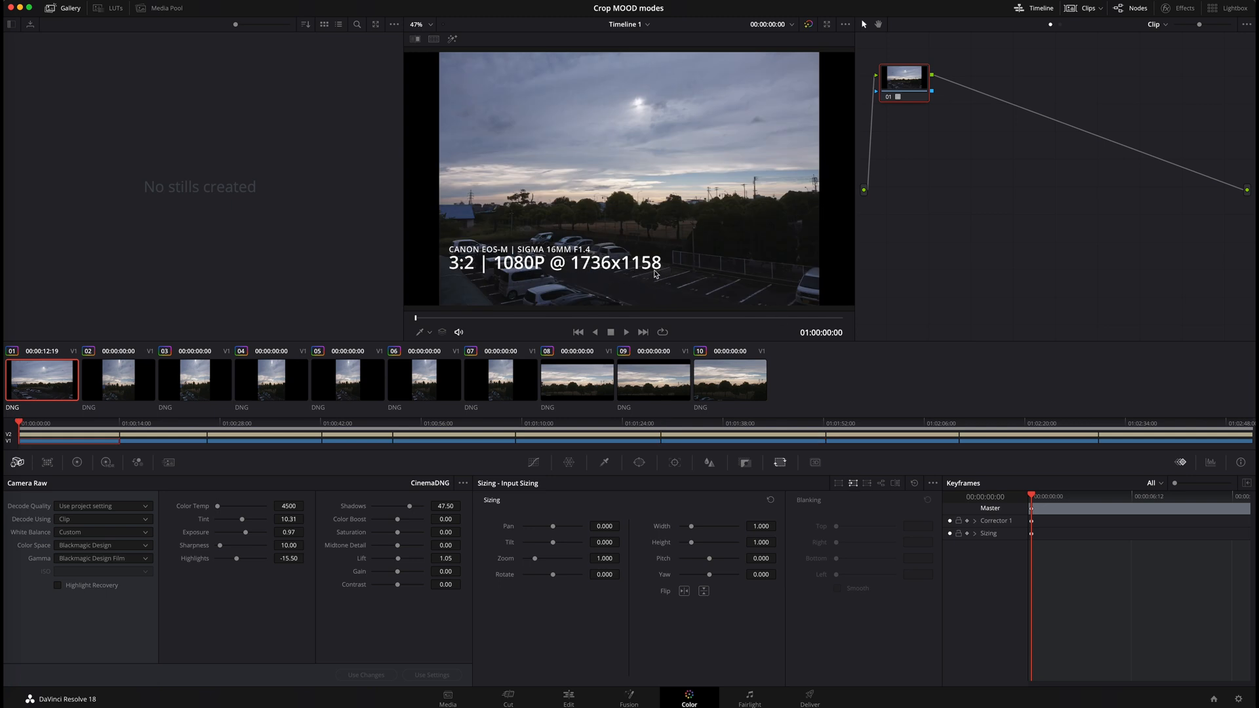
mouse_move(706, 337)
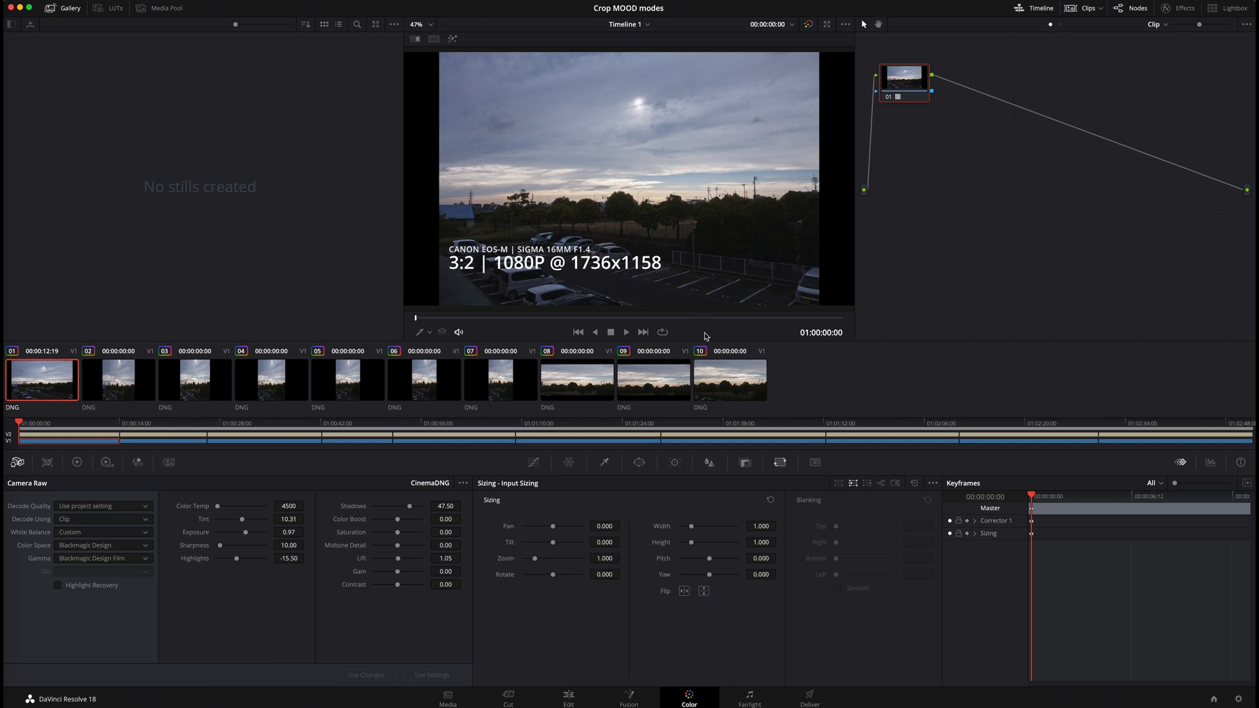
mouse_move(842, 237)
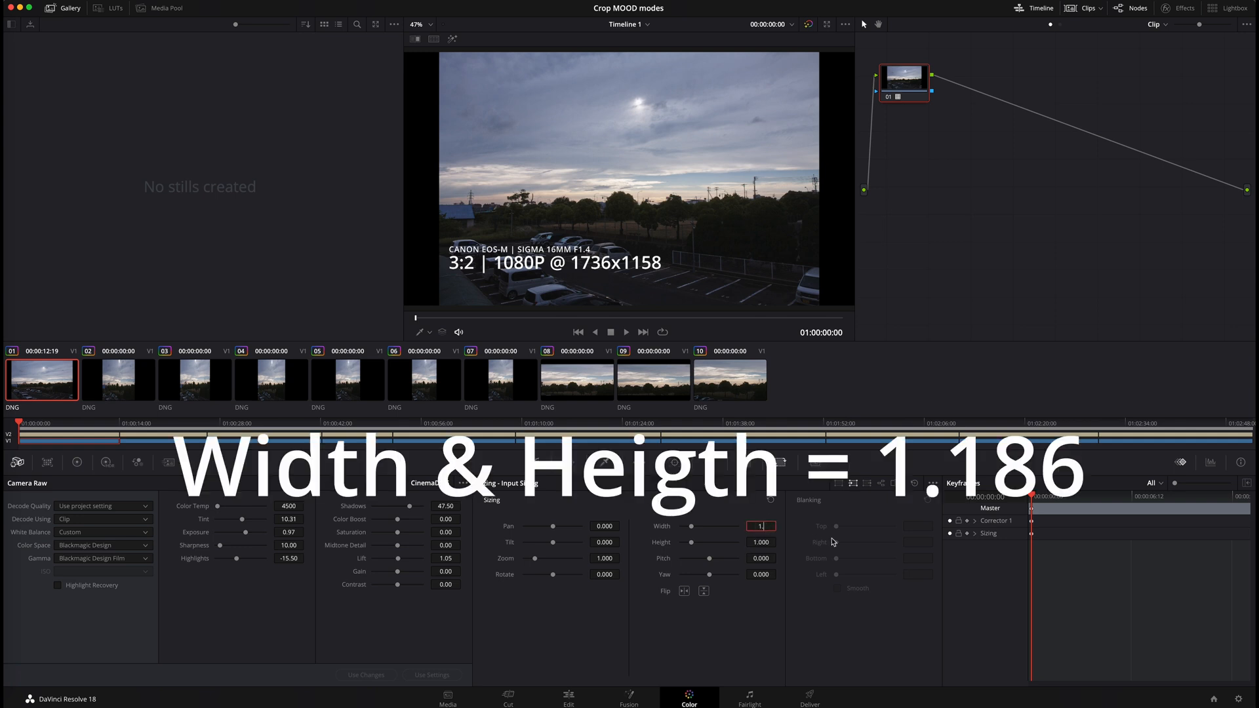
type("1.186")
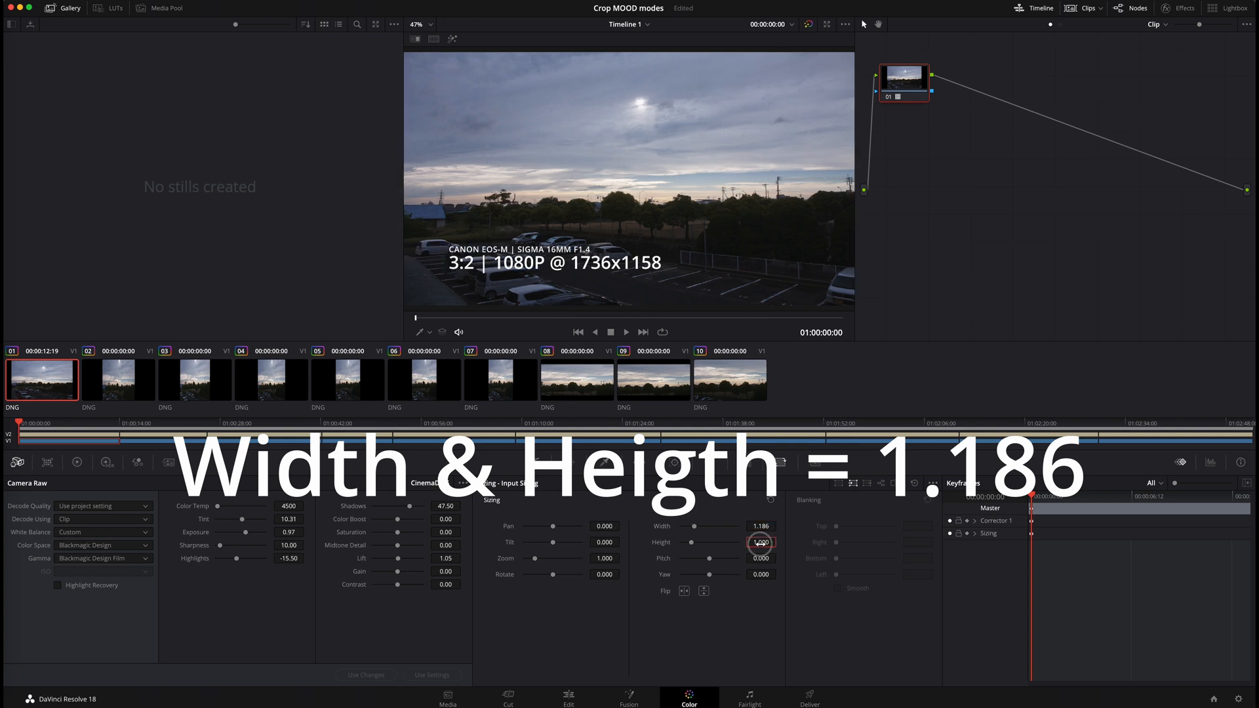
left_click(760, 541)
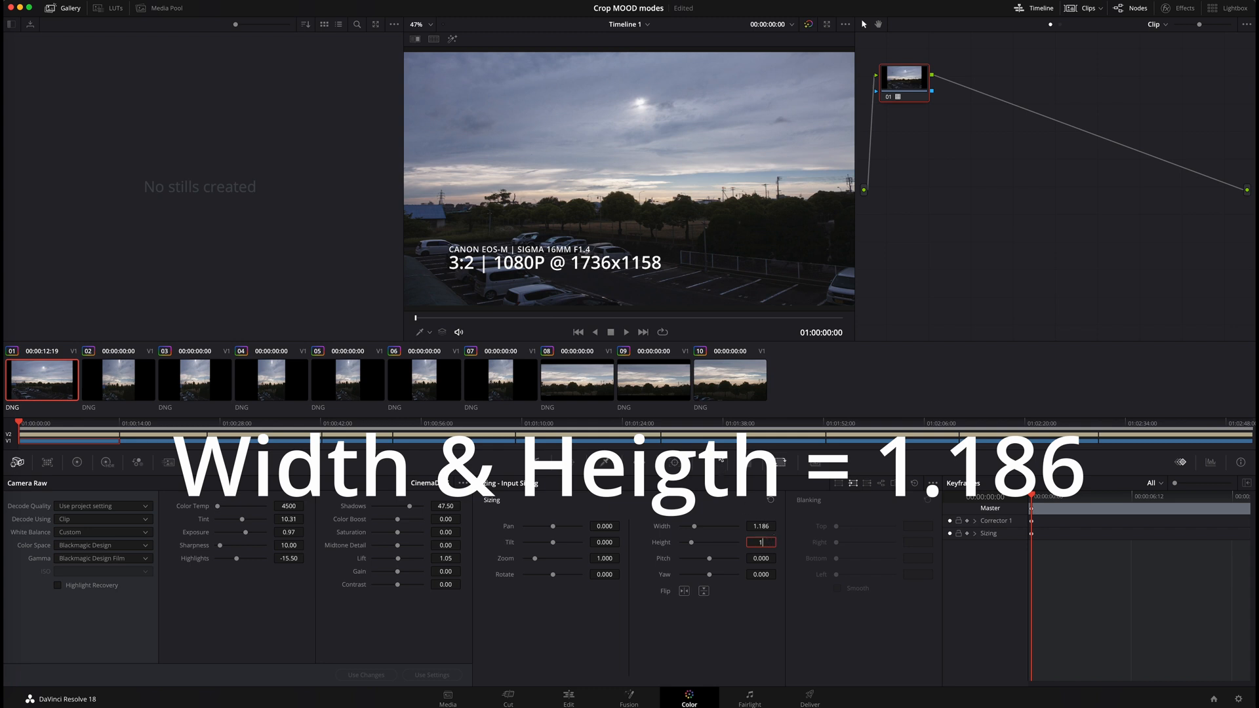
type("1.1")
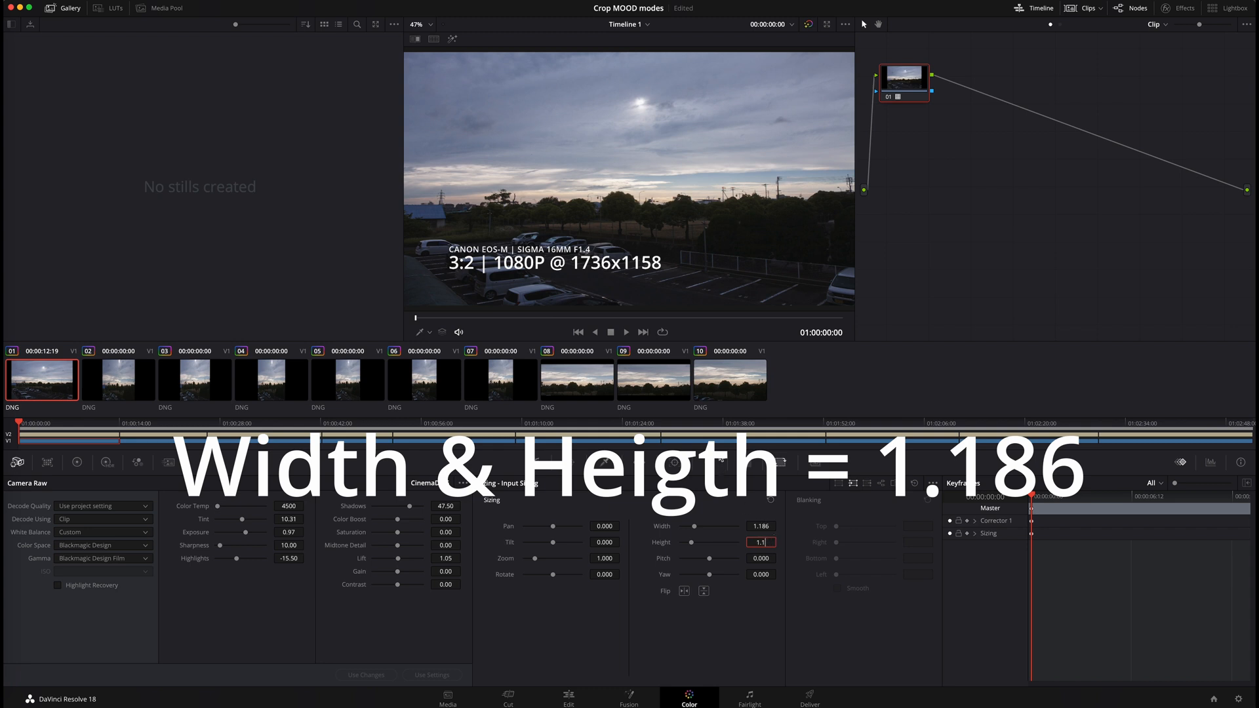
type("1.186")
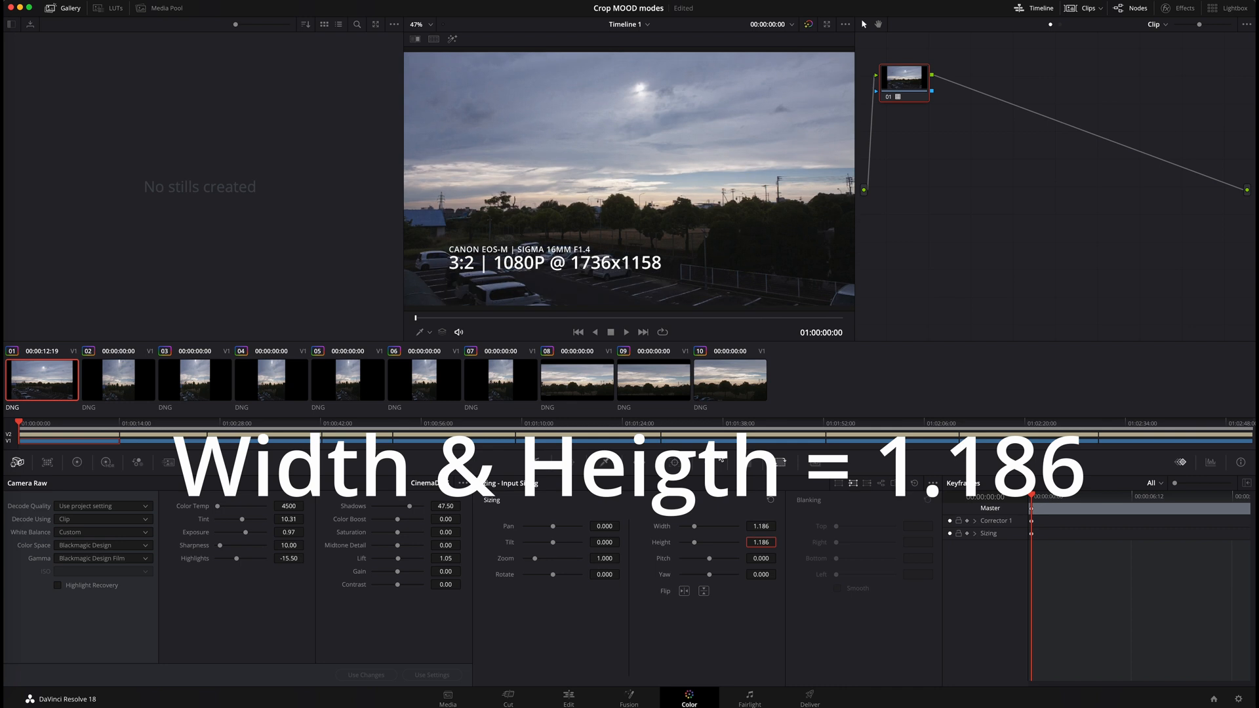
mouse_move(678, 203)
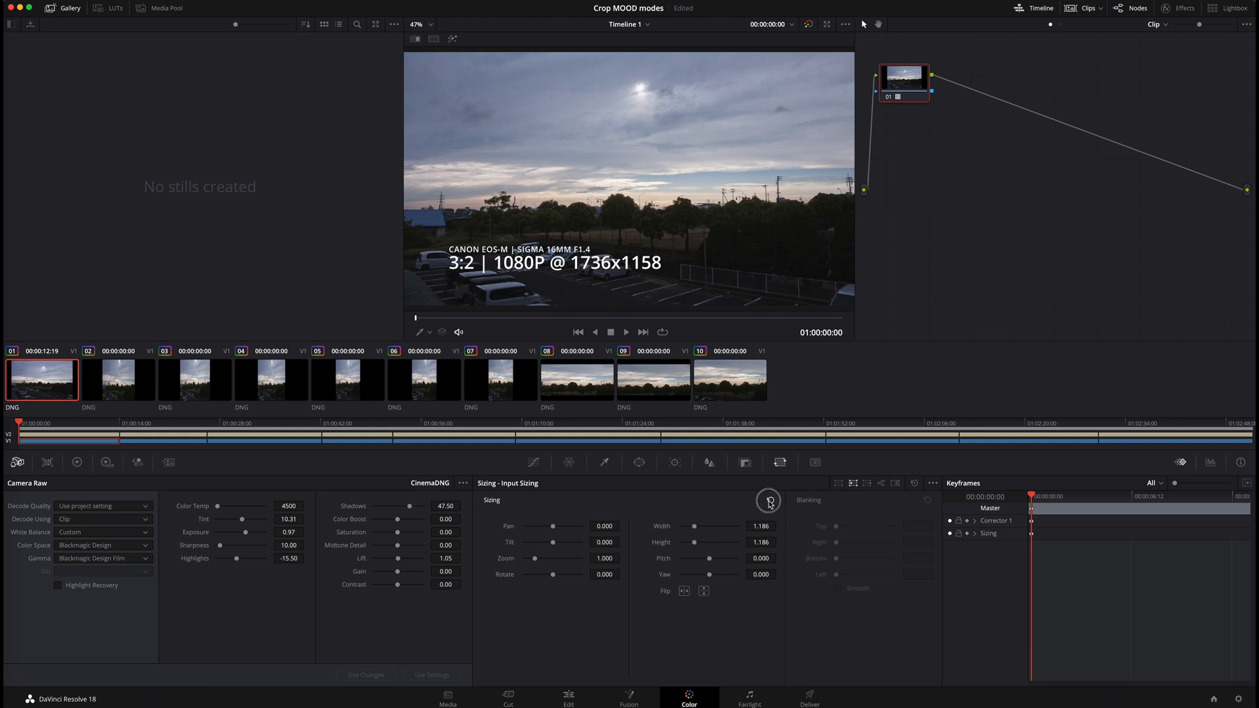
Reset clip 01's sizing, then set zoom 1.186 and raise the tilt to about 129.5.
left_click(769, 499)
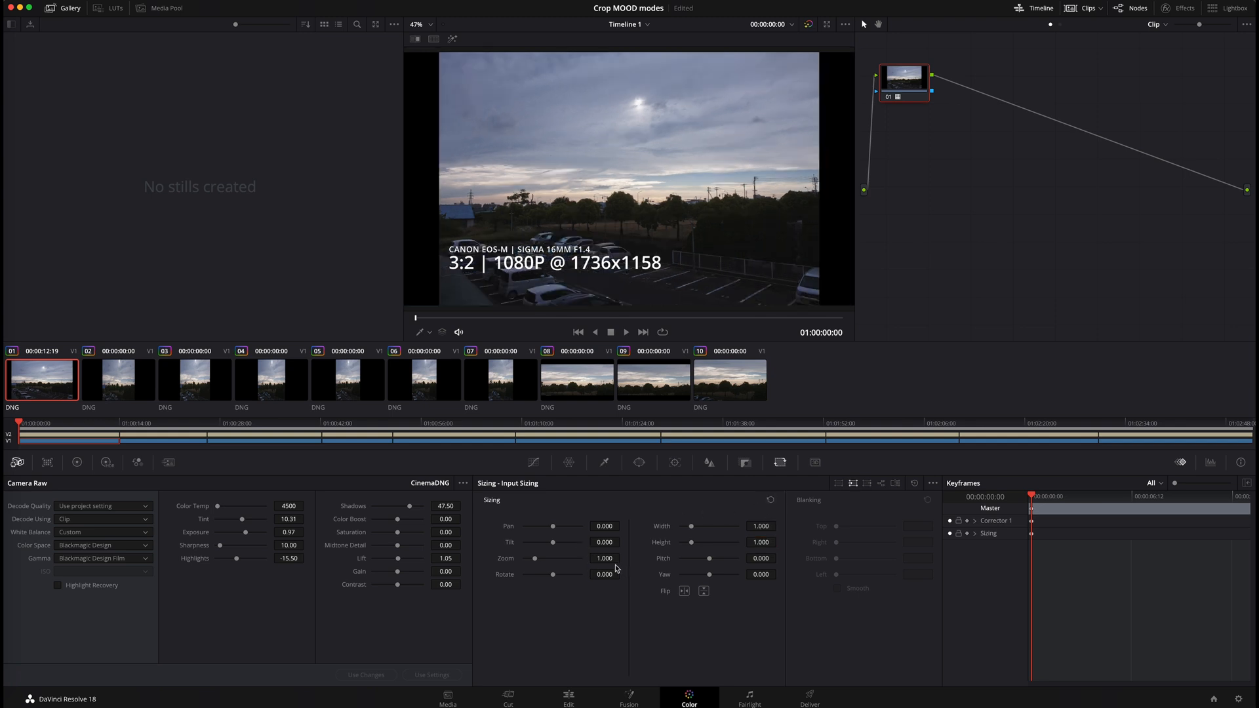
left_click(603, 559)
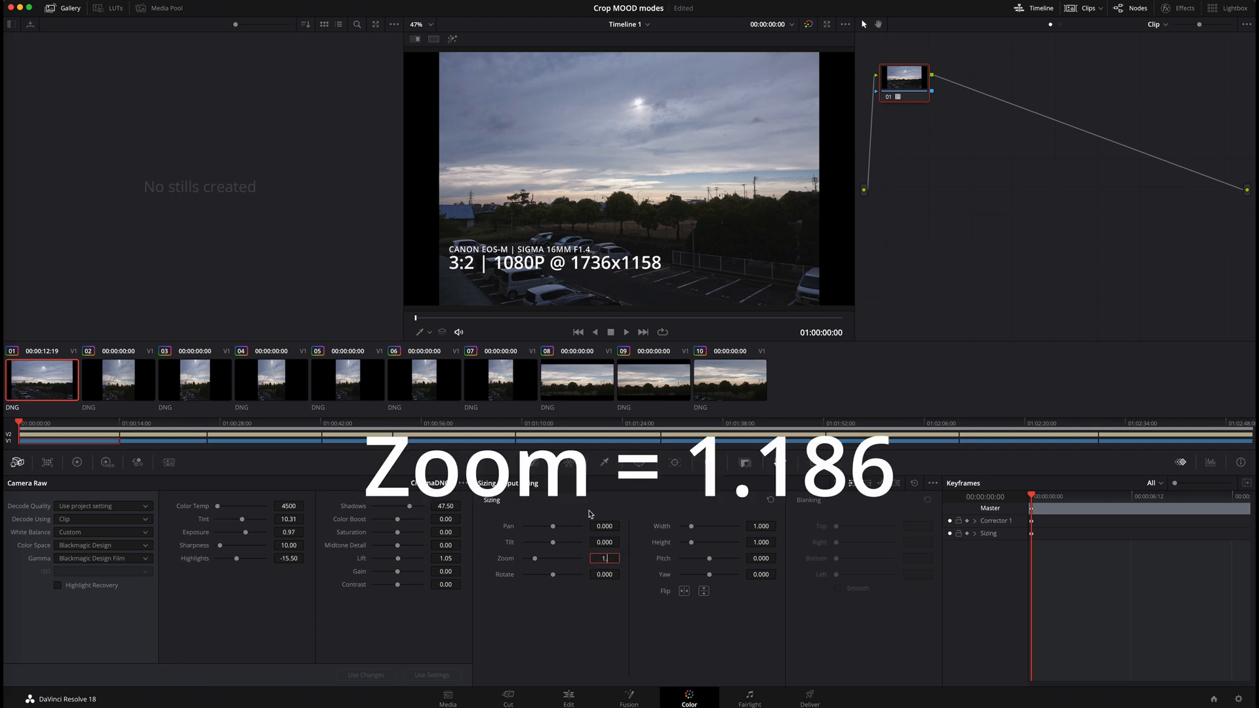
type("1.186")
left_click(604, 541)
type("128.000")
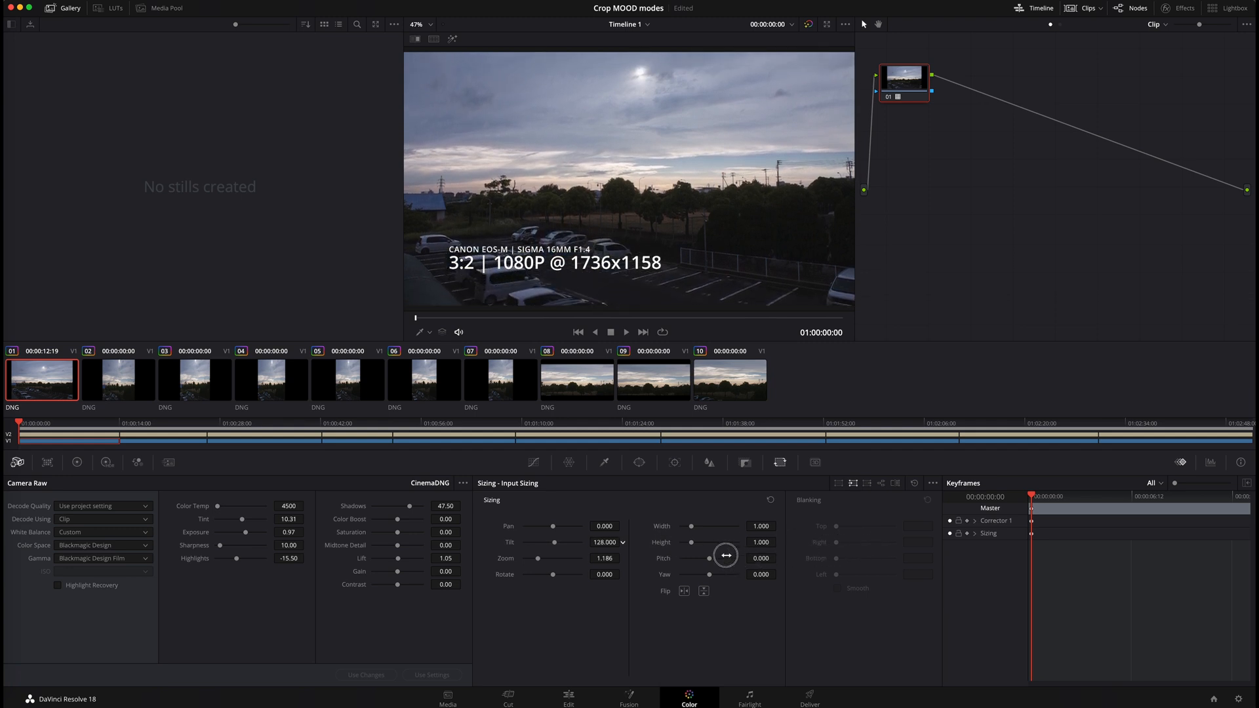
left_click_drag(725, 556, 745, 560)
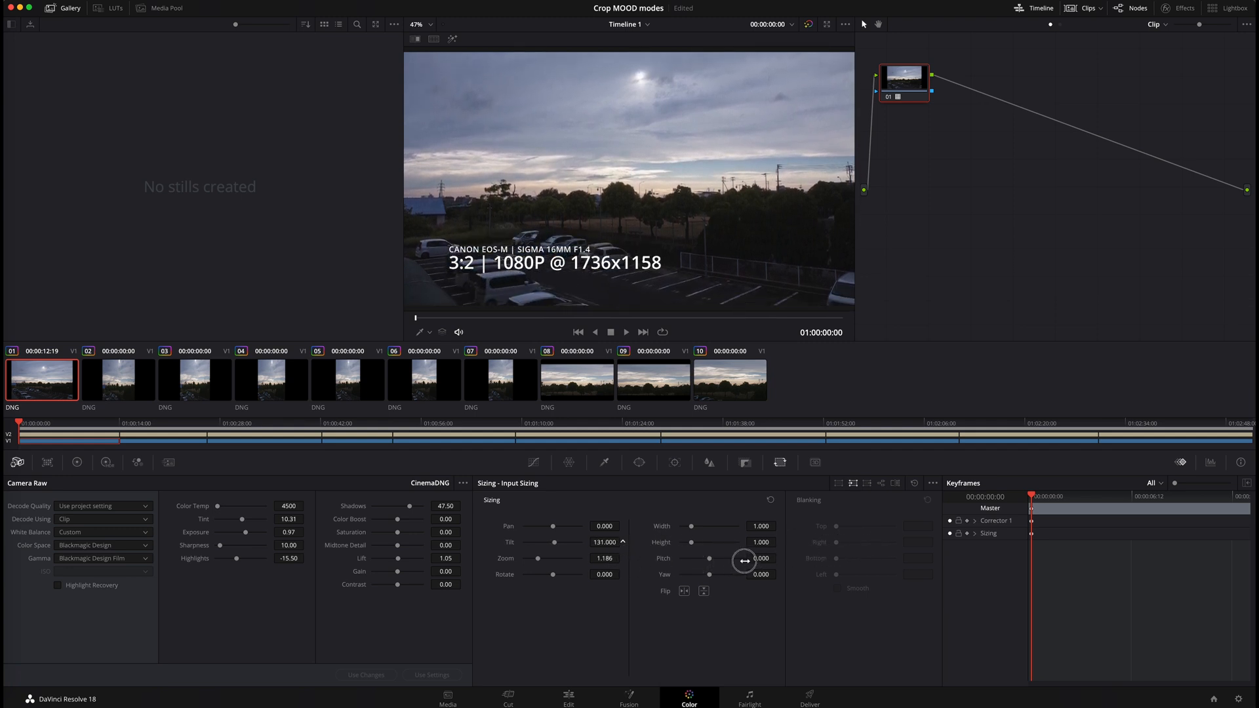
left_click_drag(627, 542, 613, 542)
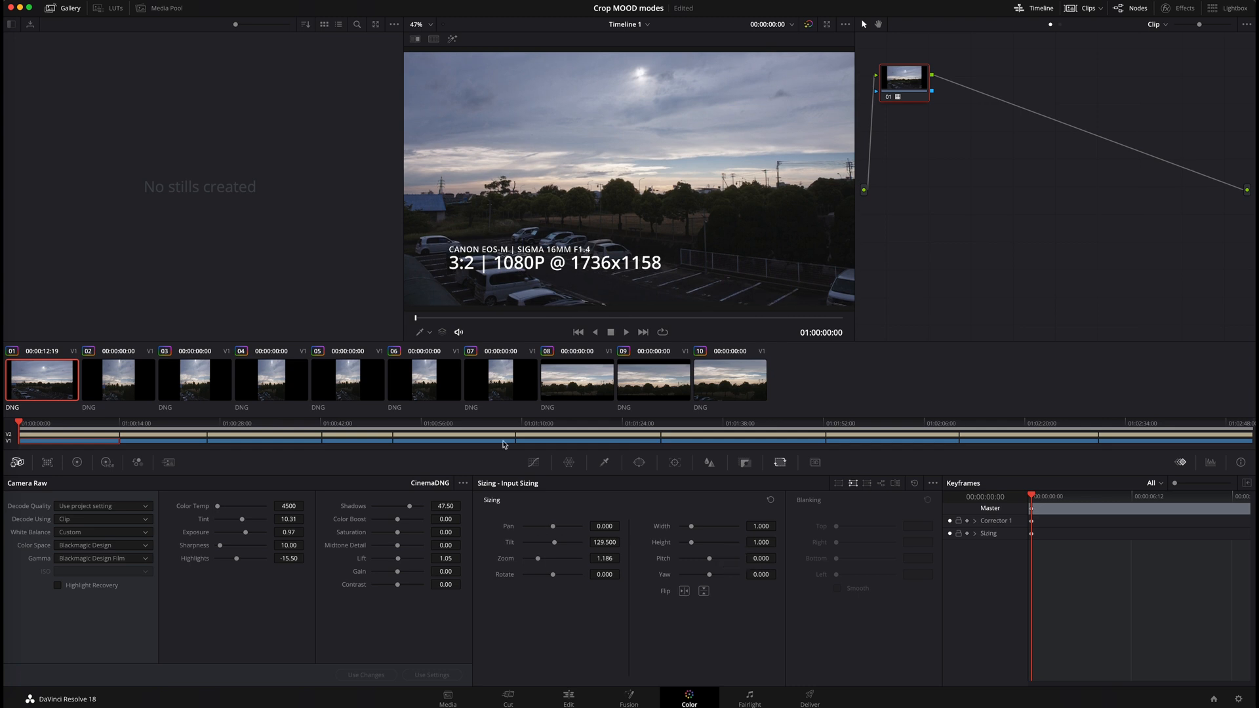
mouse_move(524, 274)
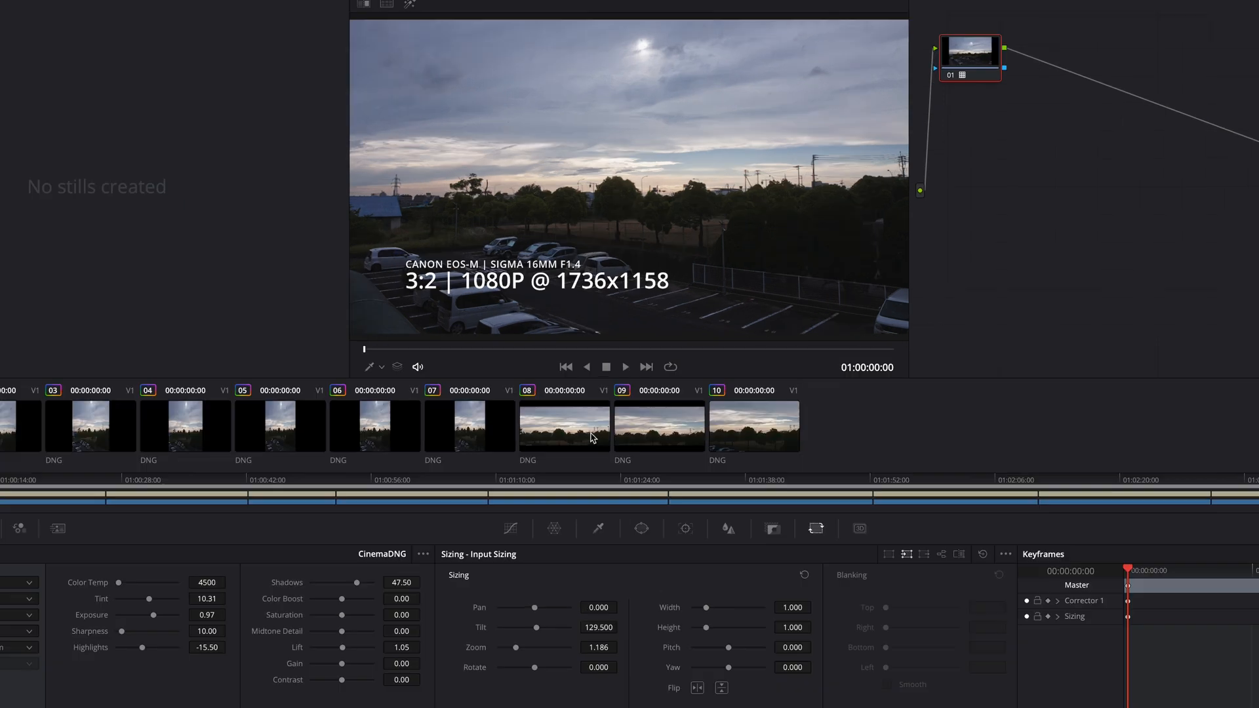
Flip through clips 08, 09 and 10, ending on the 2.35:1 3K clip 08.
left_click(564, 425)
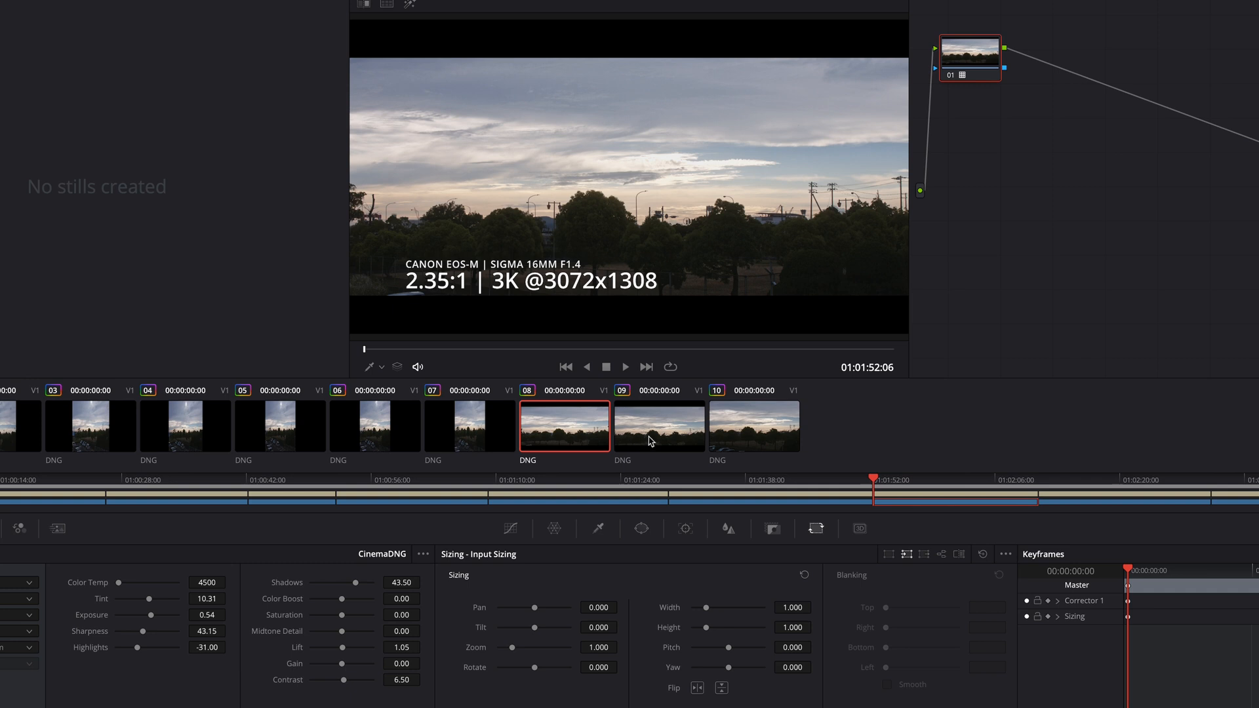
left_click(658, 425)
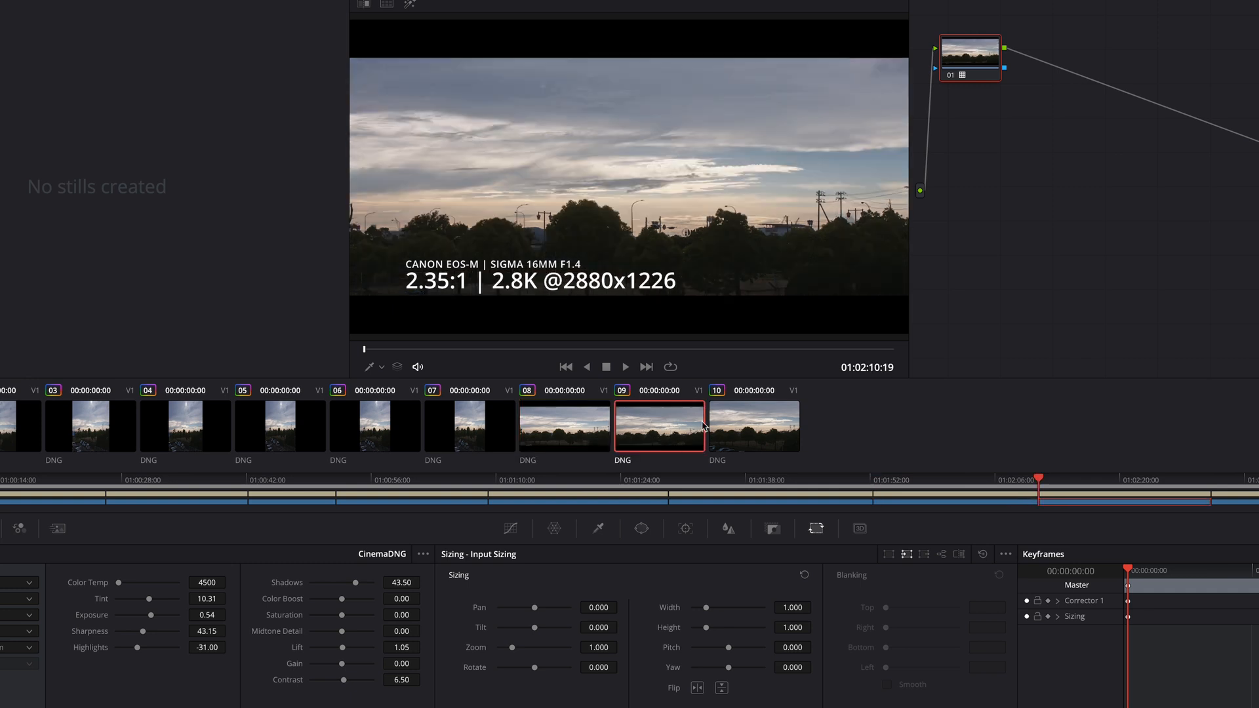
left_click(754, 425)
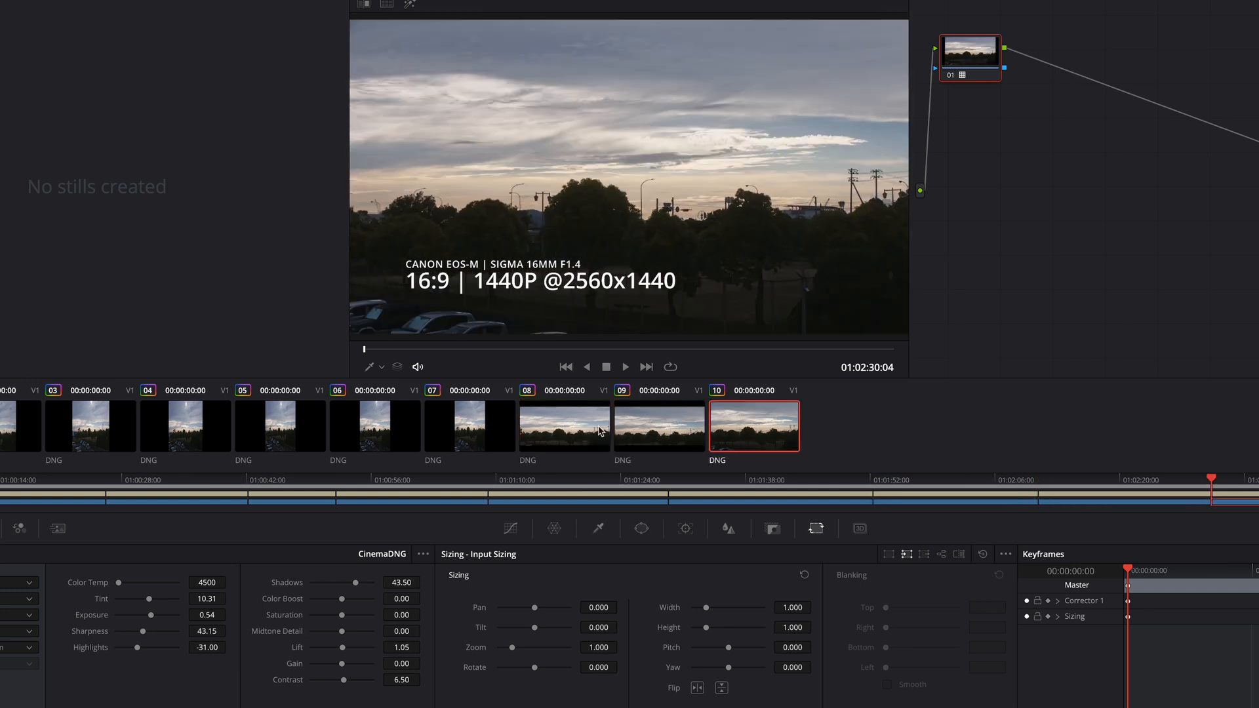
left_click(564, 425)
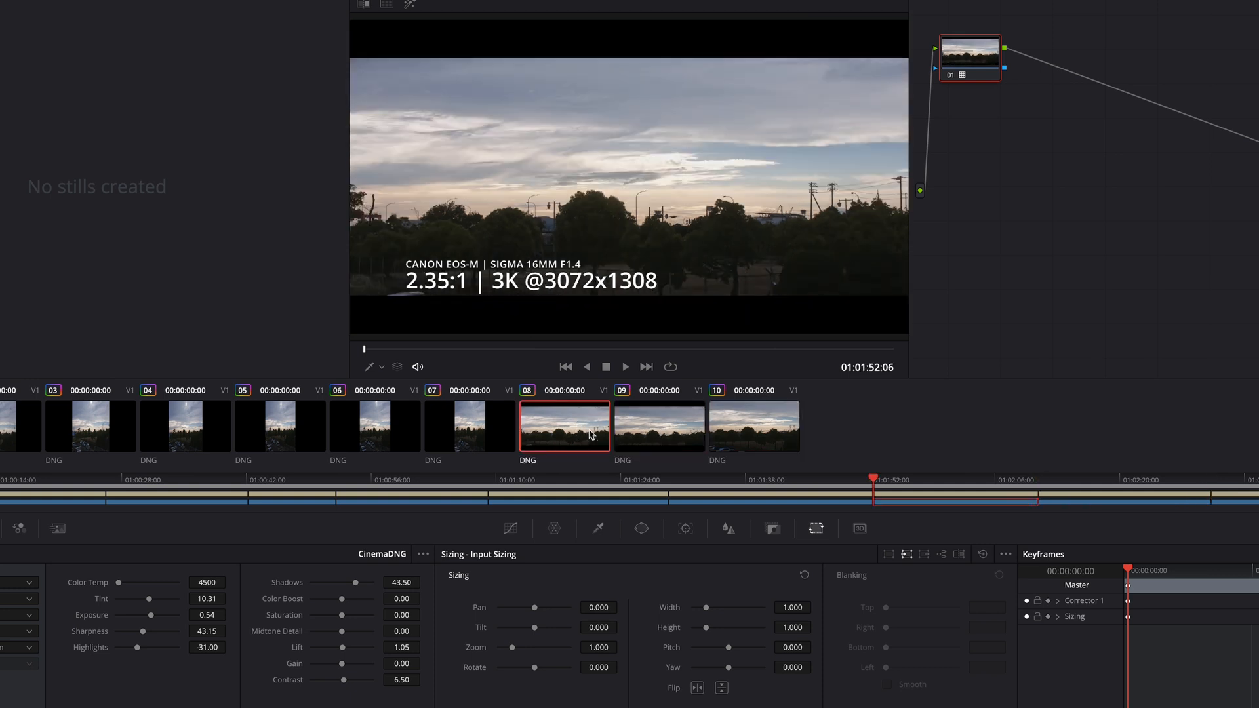